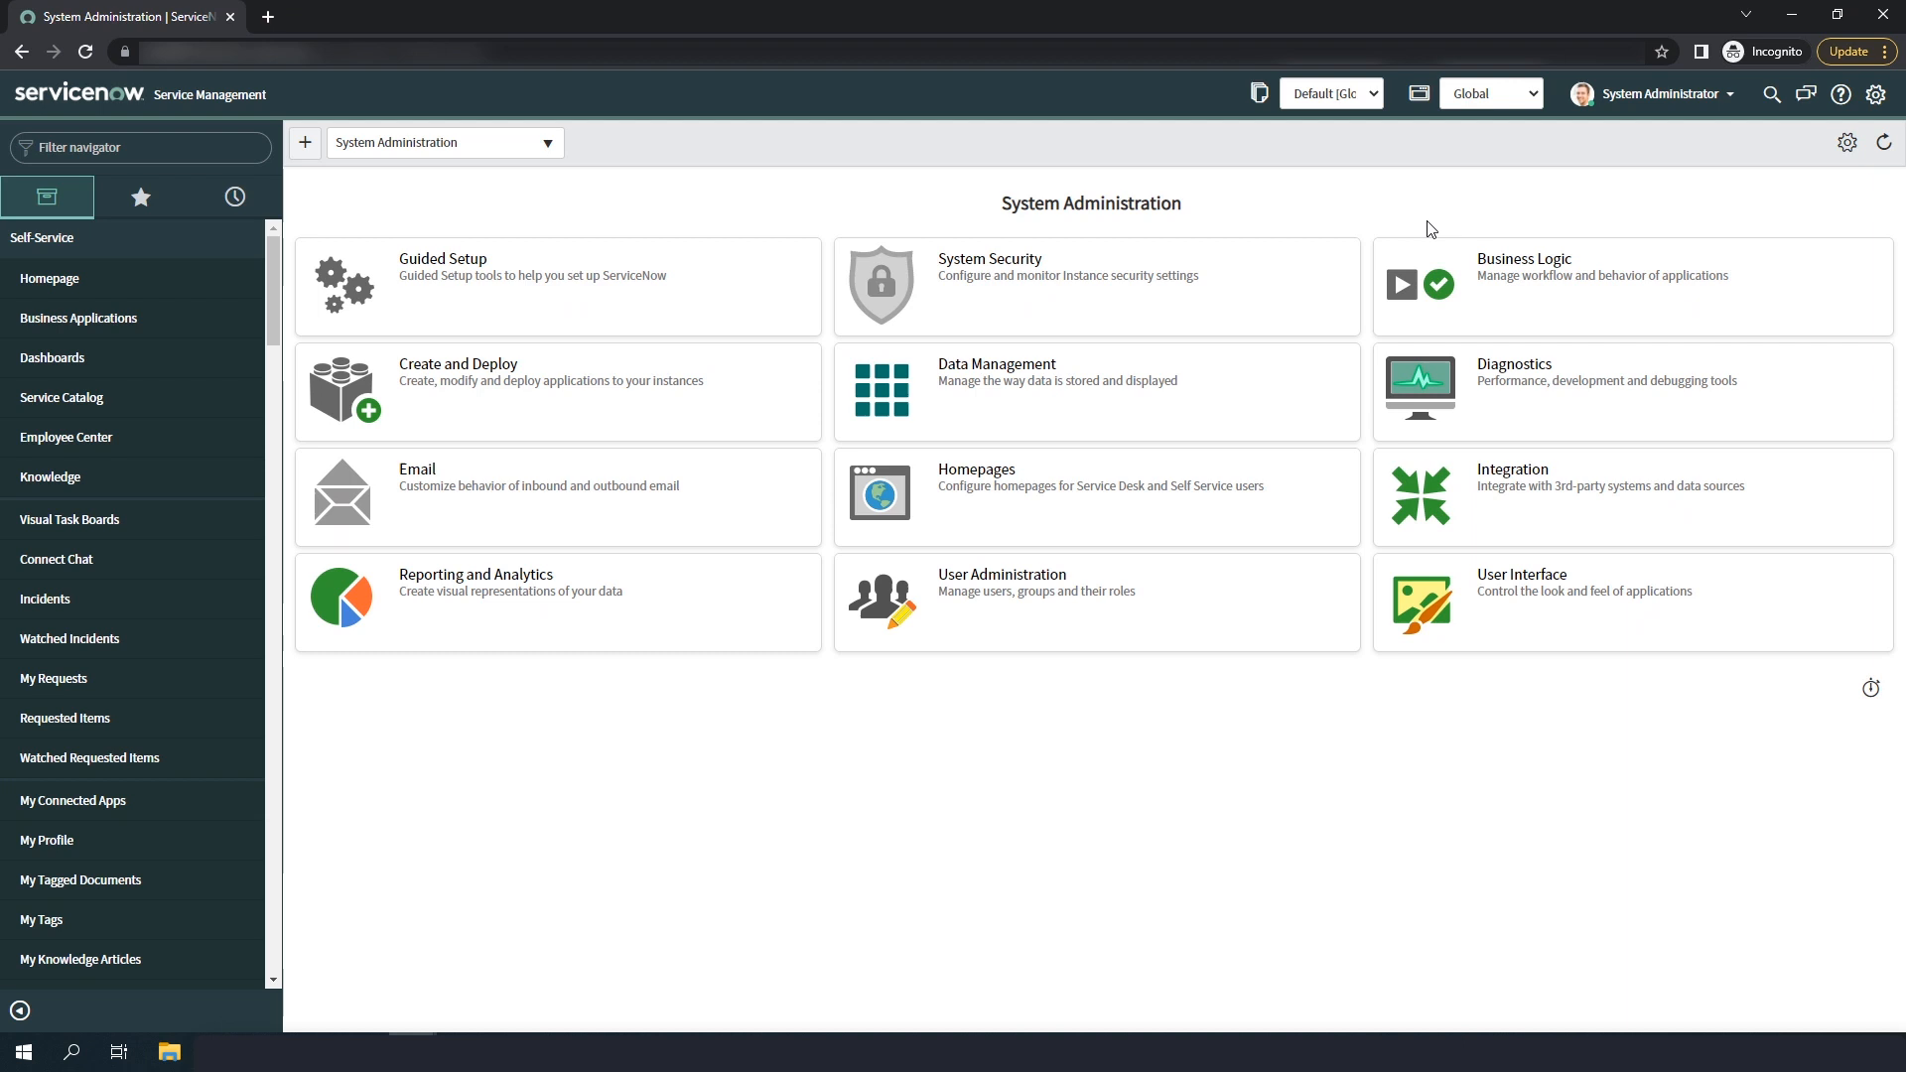
# Filter the navigator for 'Hardware Asset' and show the Hardware Assets list of 913 records
pyautogui.click(139, 147)
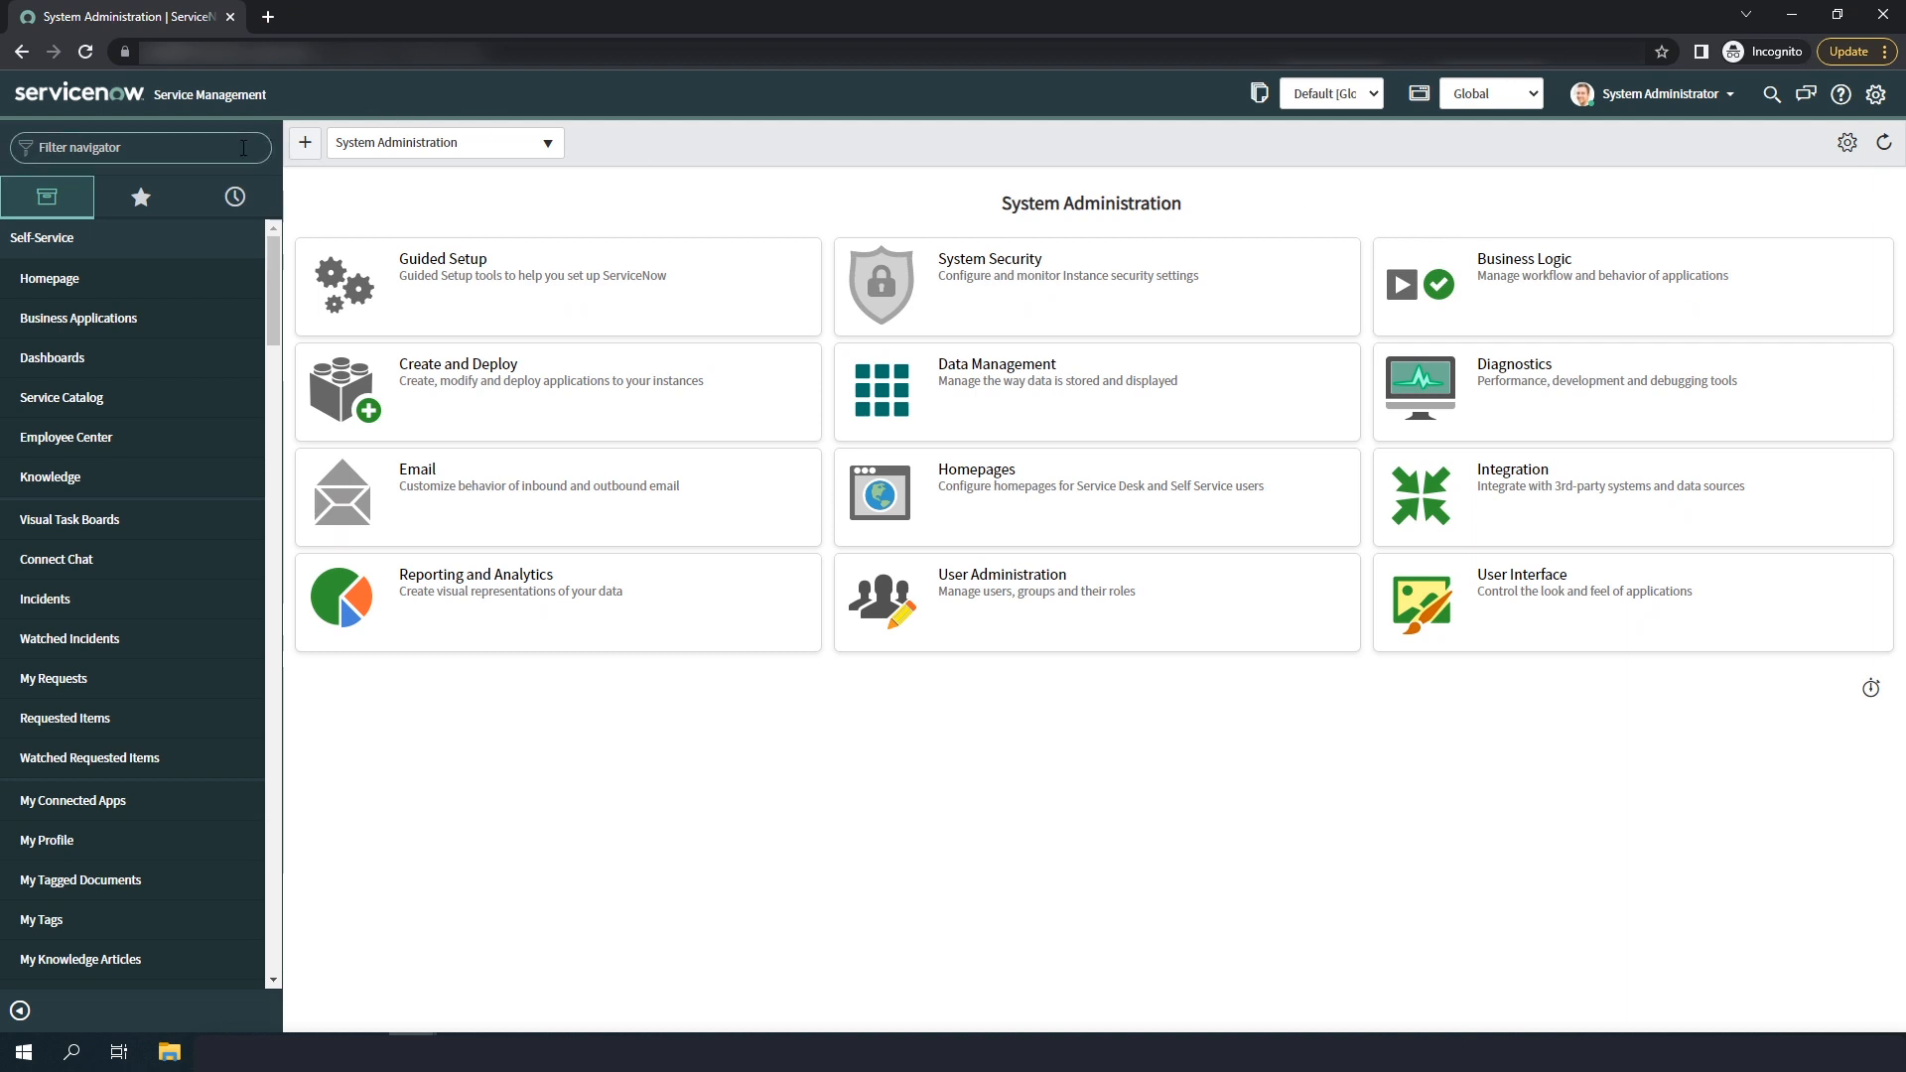
pyautogui.write('Hardware Assets')
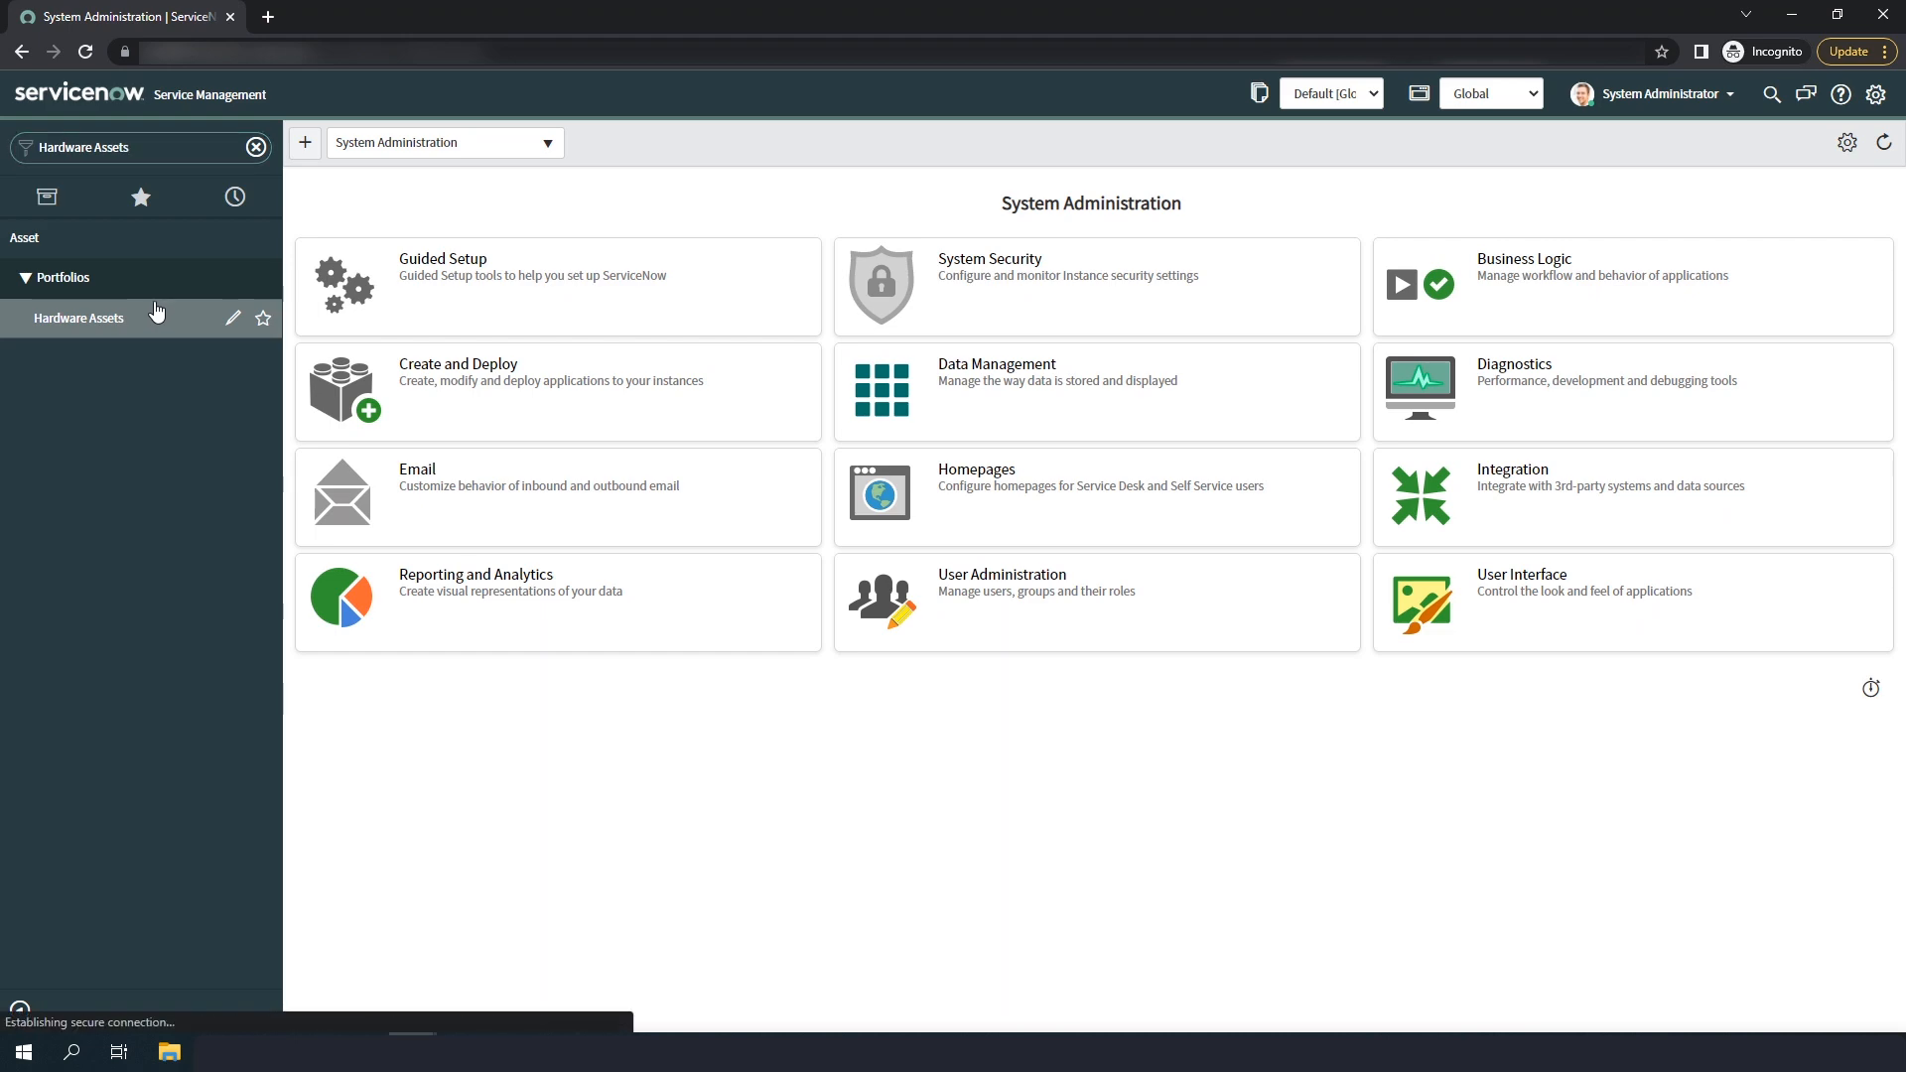
pyautogui.click(77, 318)
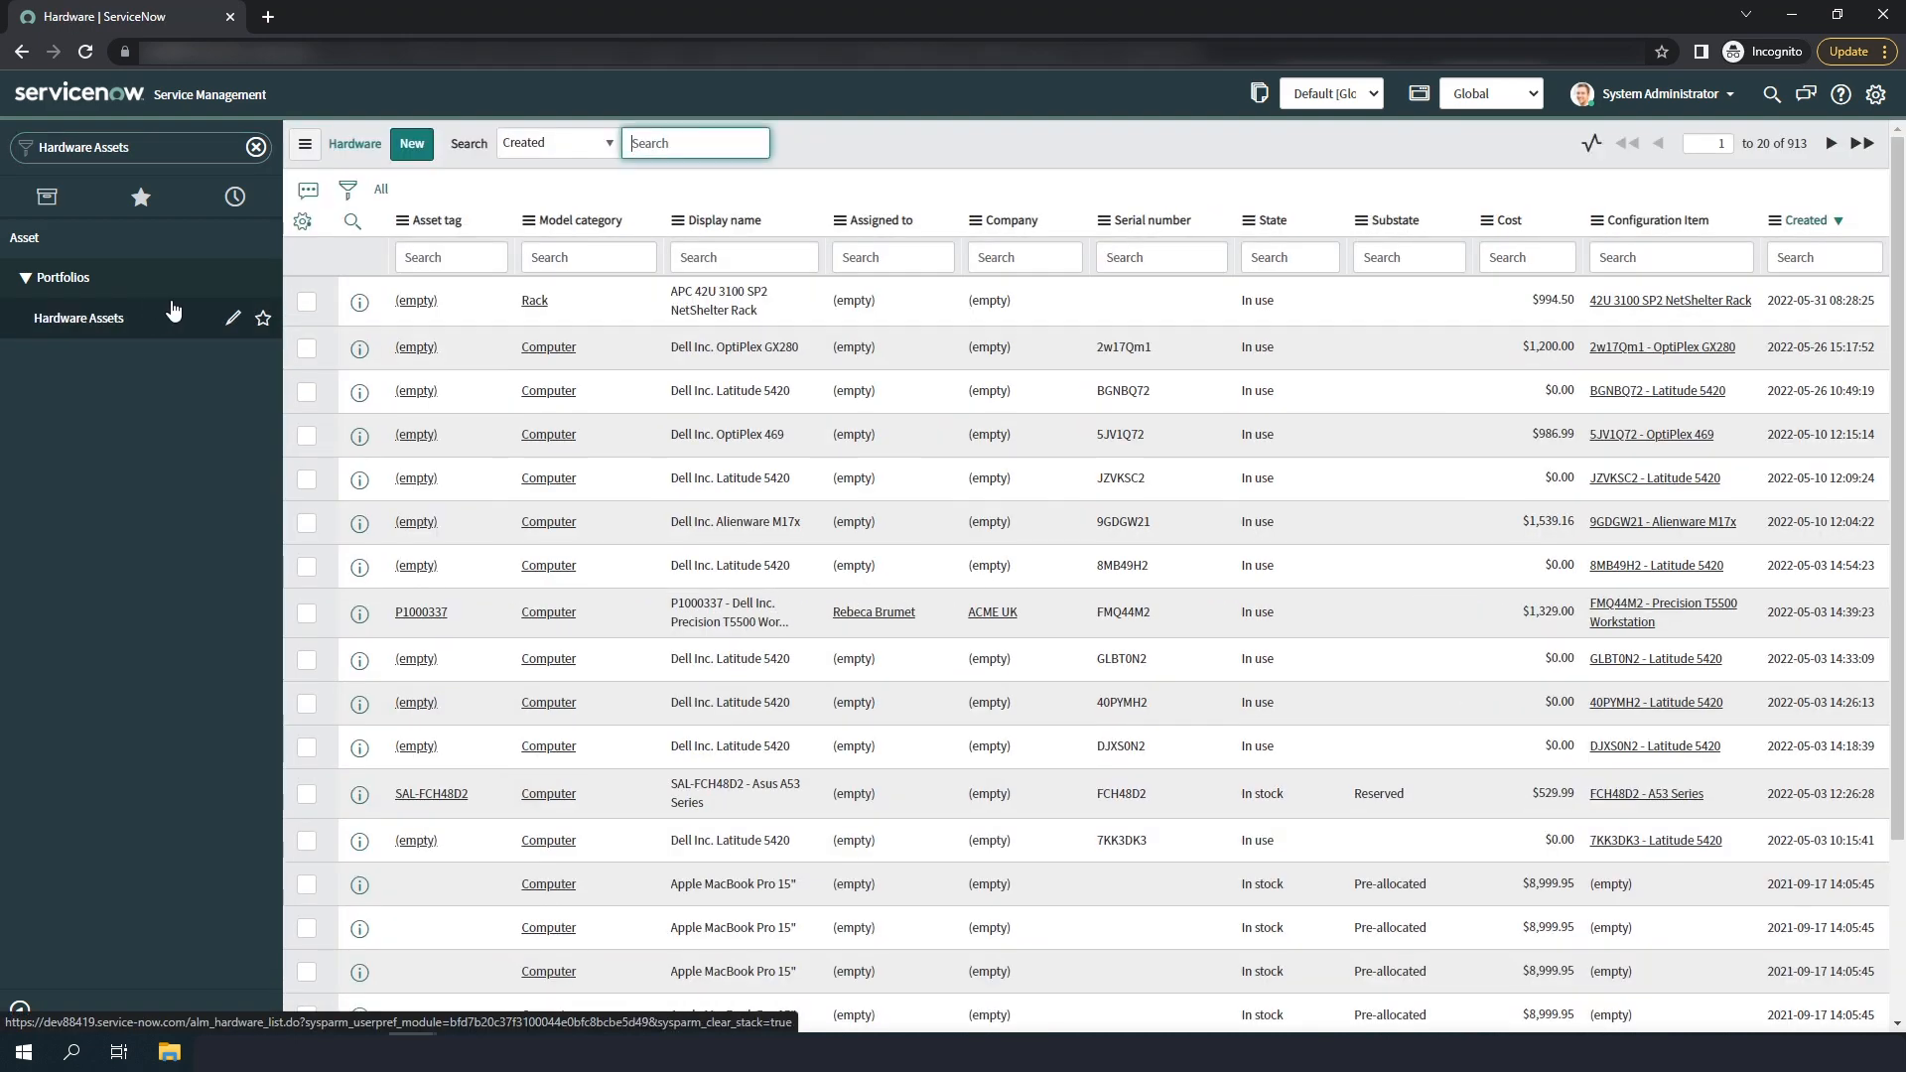
# Start a new hardware asset: category Computer, model Dell Inc. Latitude 5420, serial number 11LQSC2
pyautogui.click(411, 143)
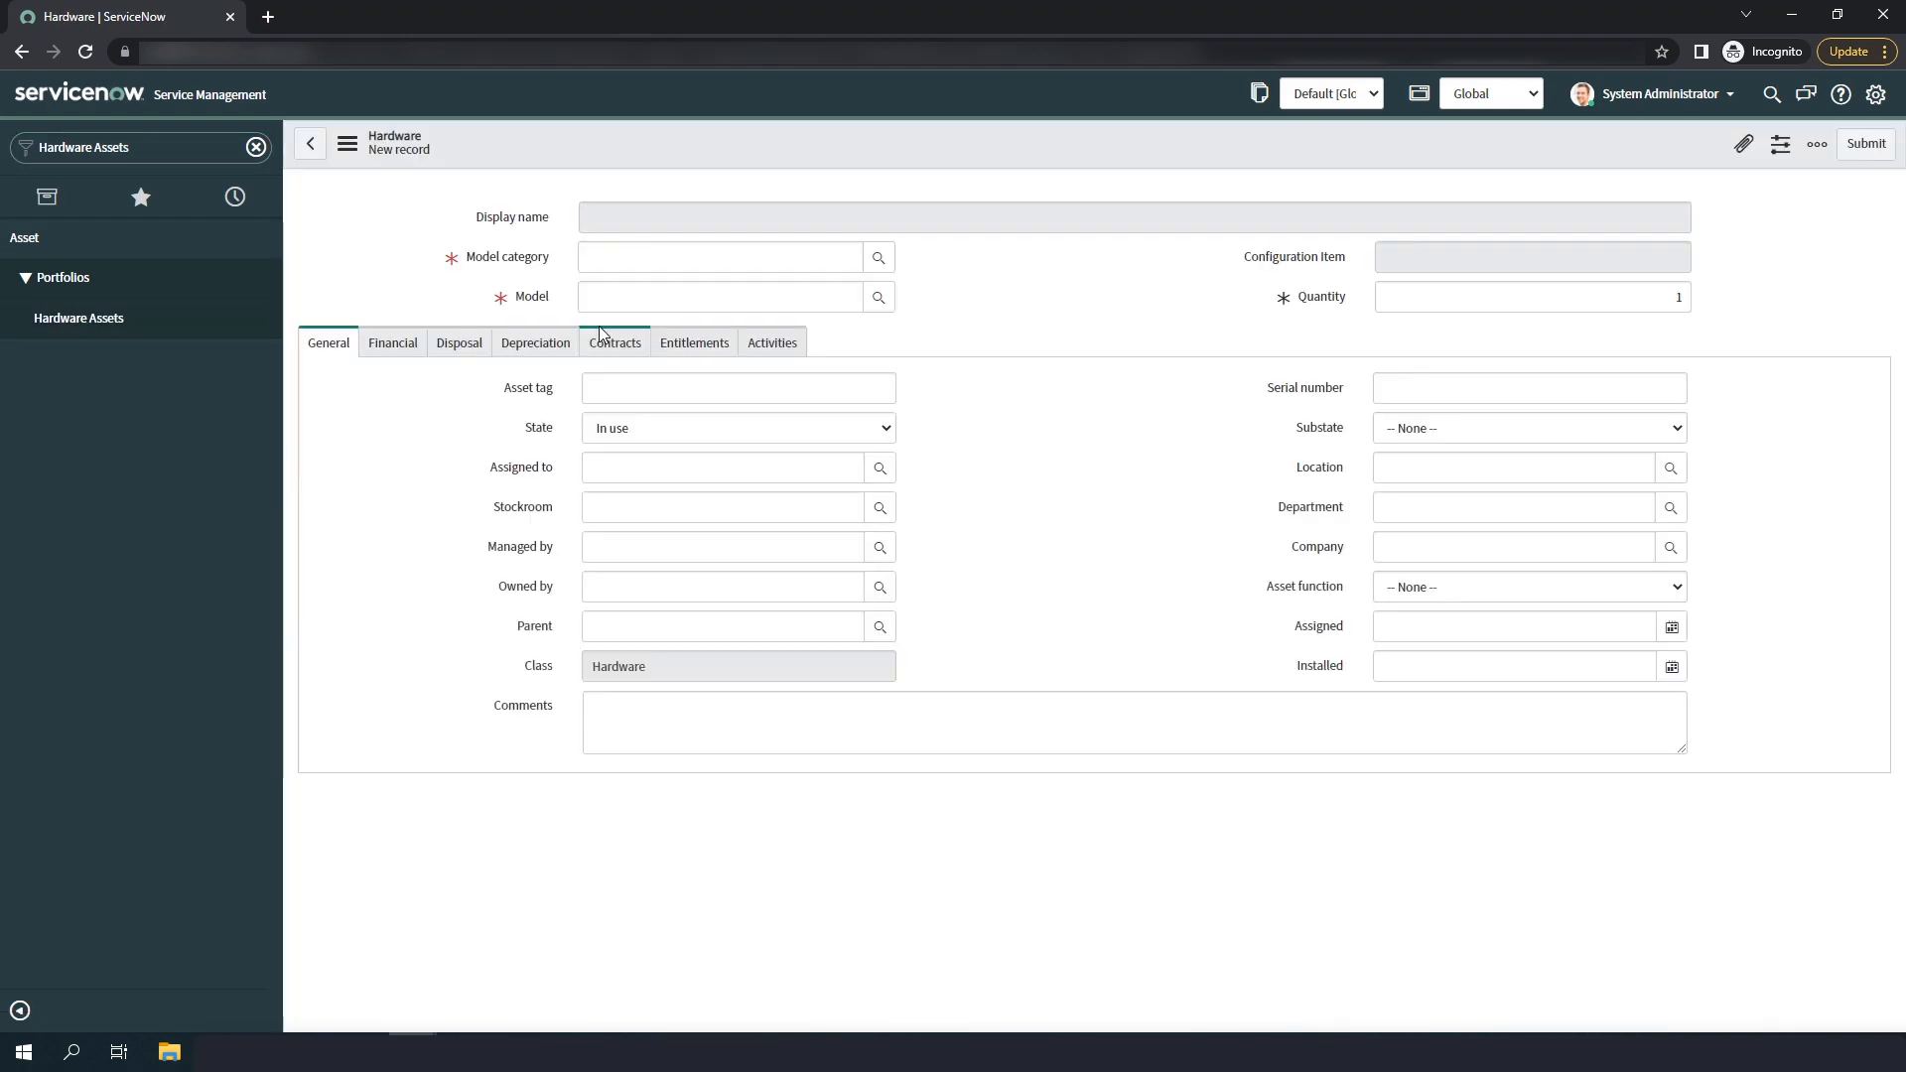
pyautogui.click(720, 256)
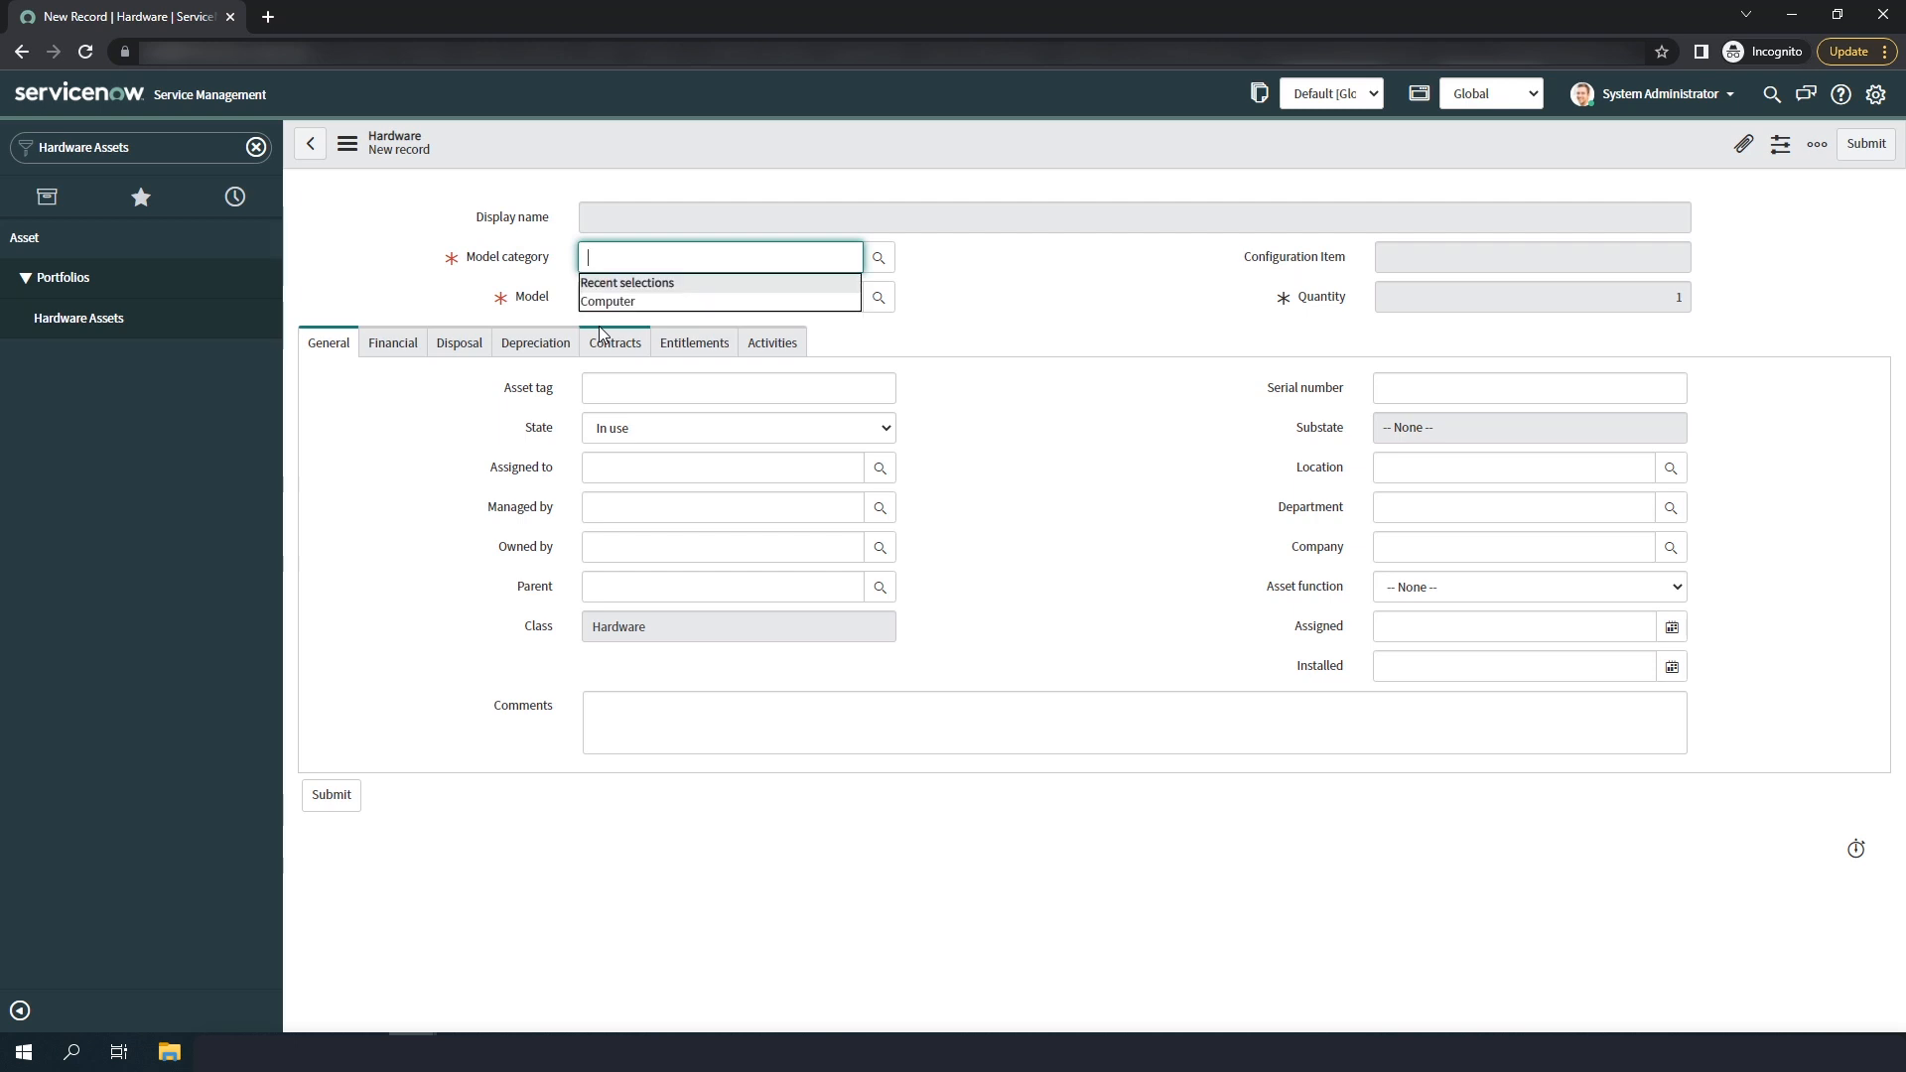
pyautogui.click(607, 299)
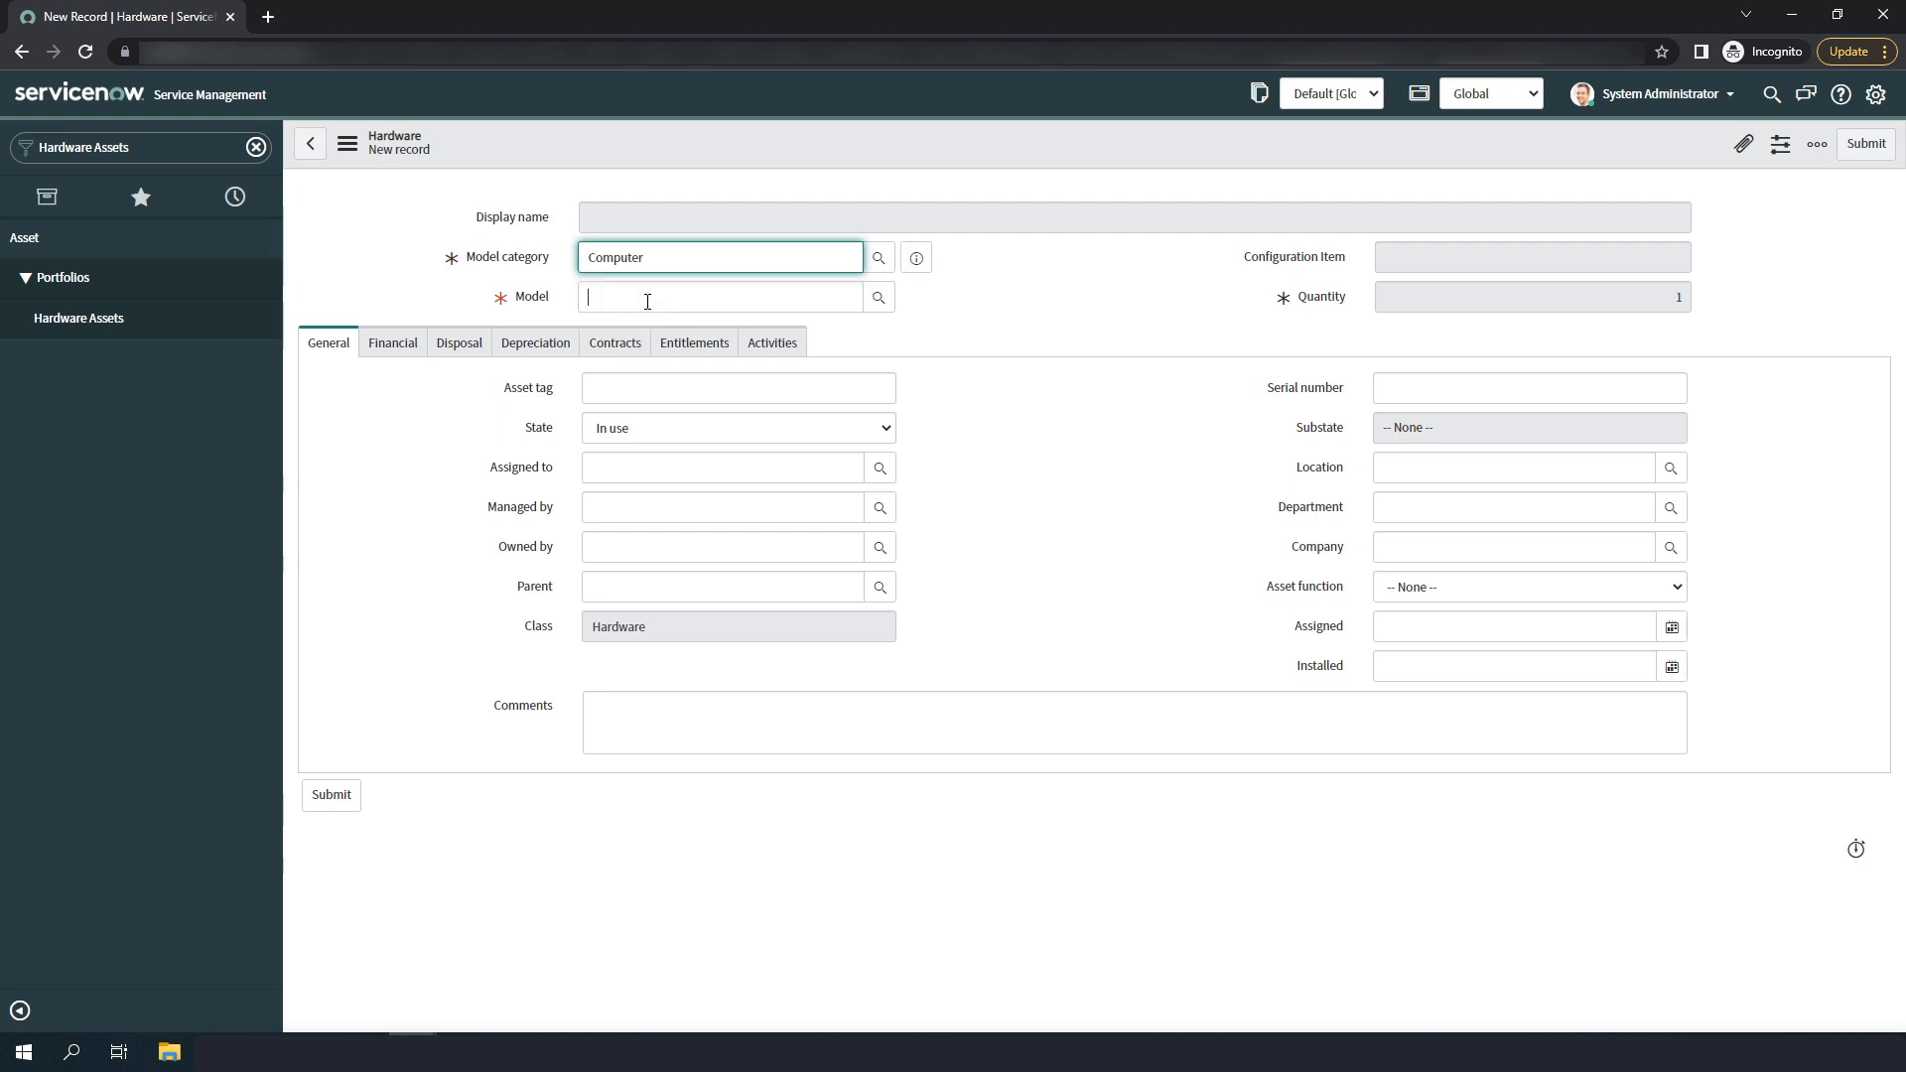
pyautogui.write('Dell Inc. Lat')
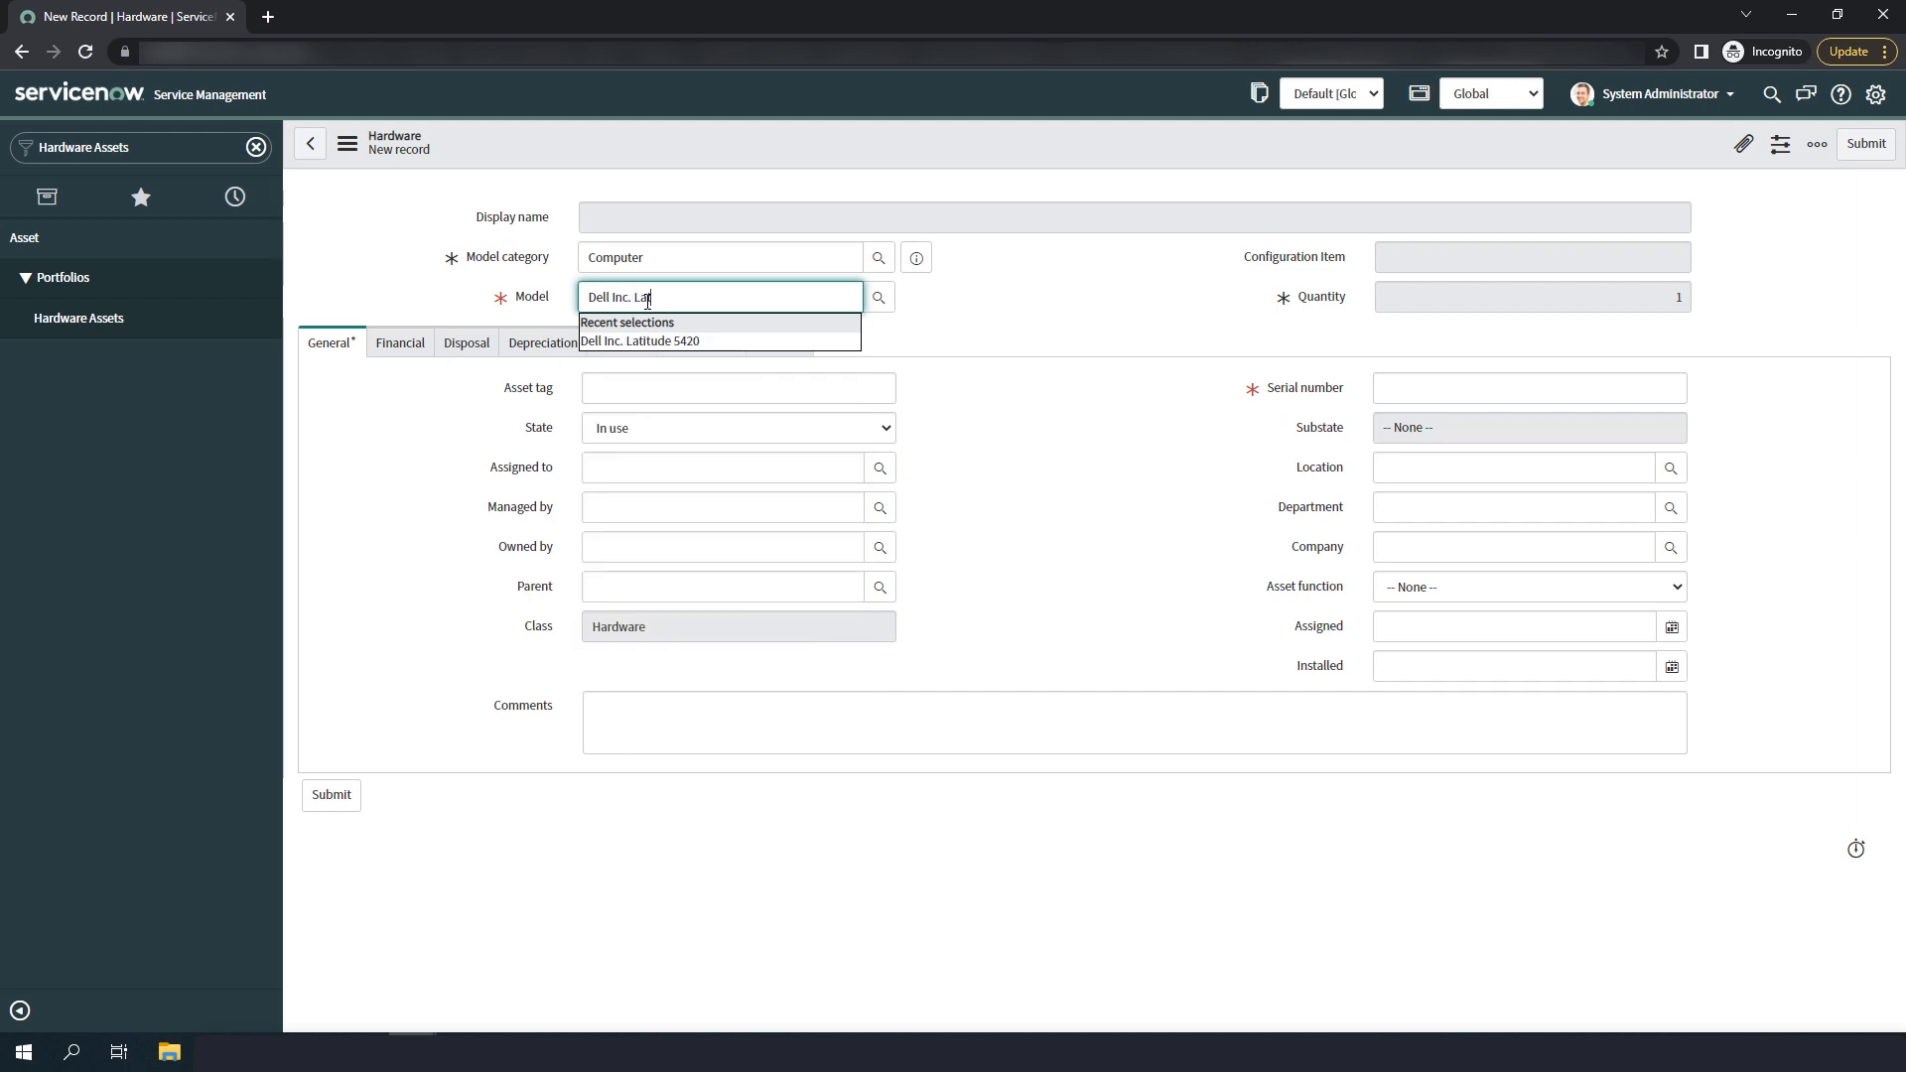
pyautogui.click(639, 341)
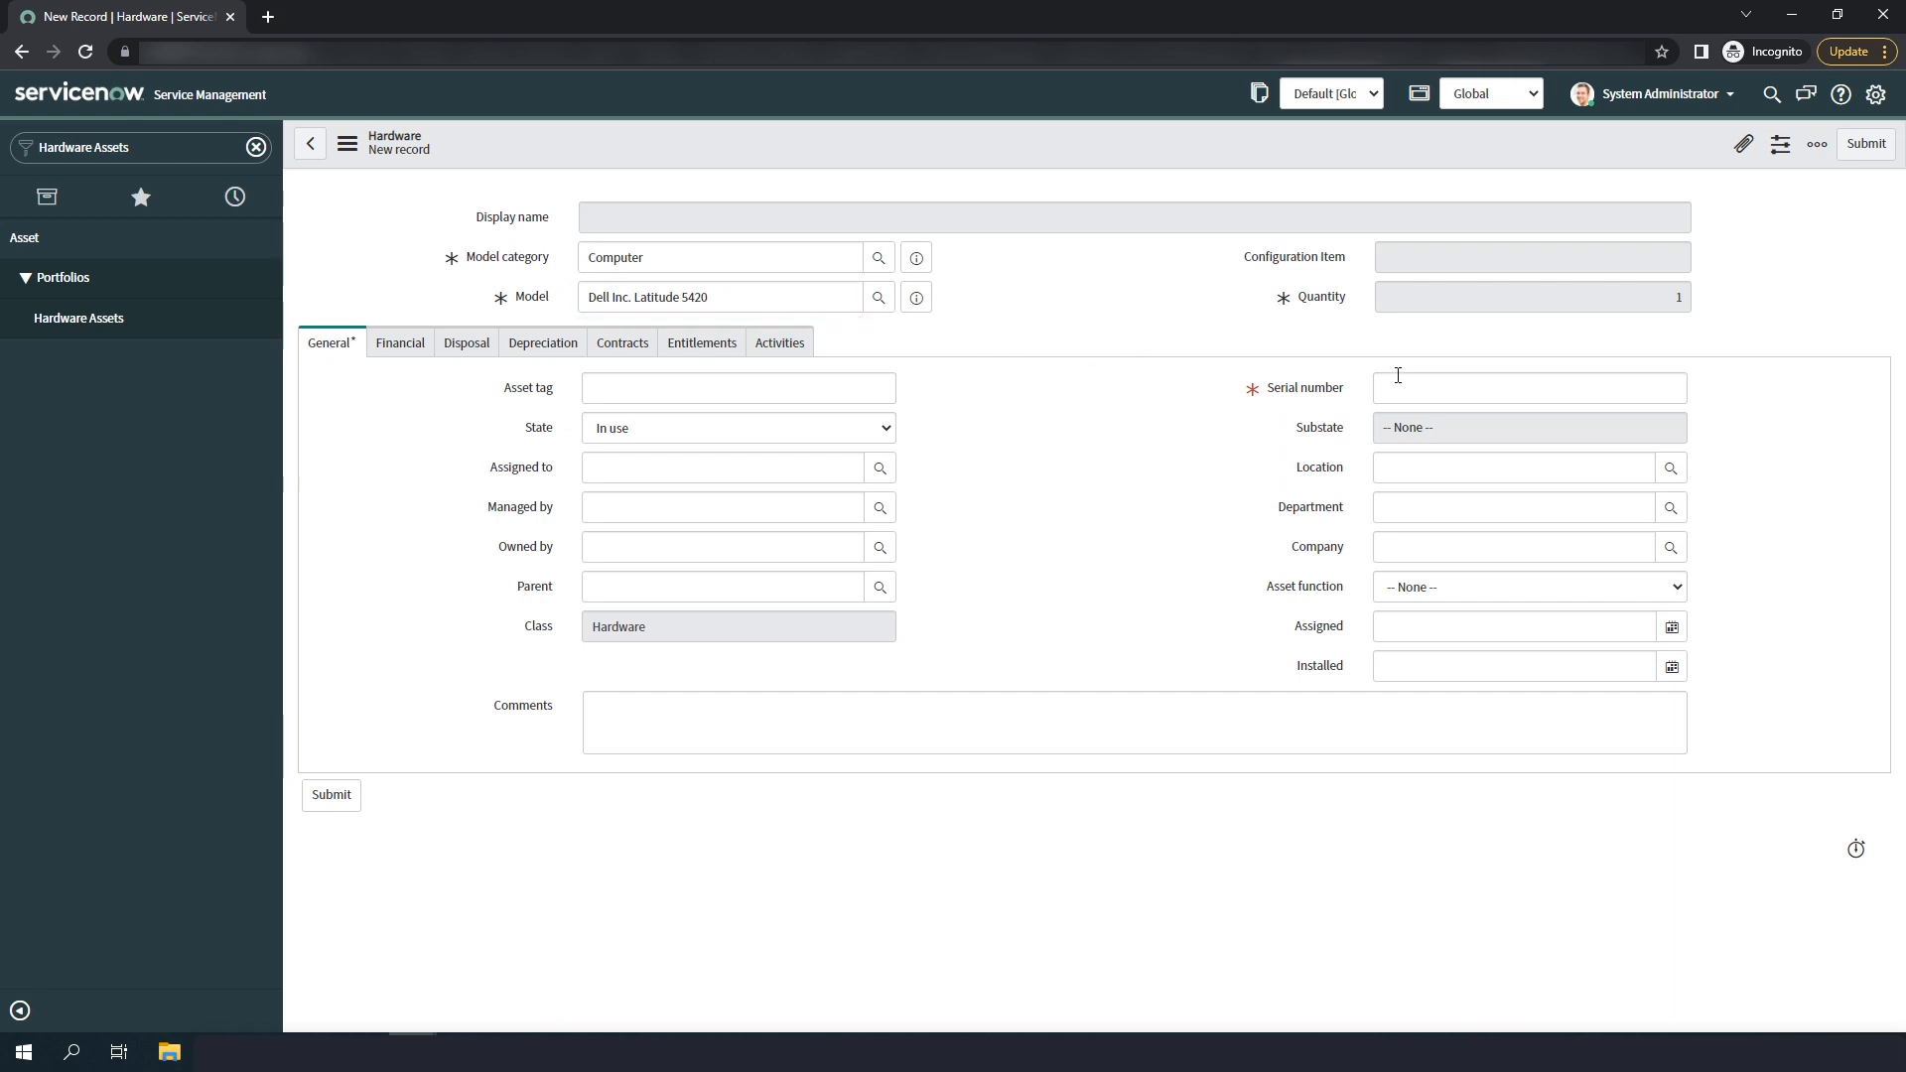
pyautogui.write('11LQSC2')
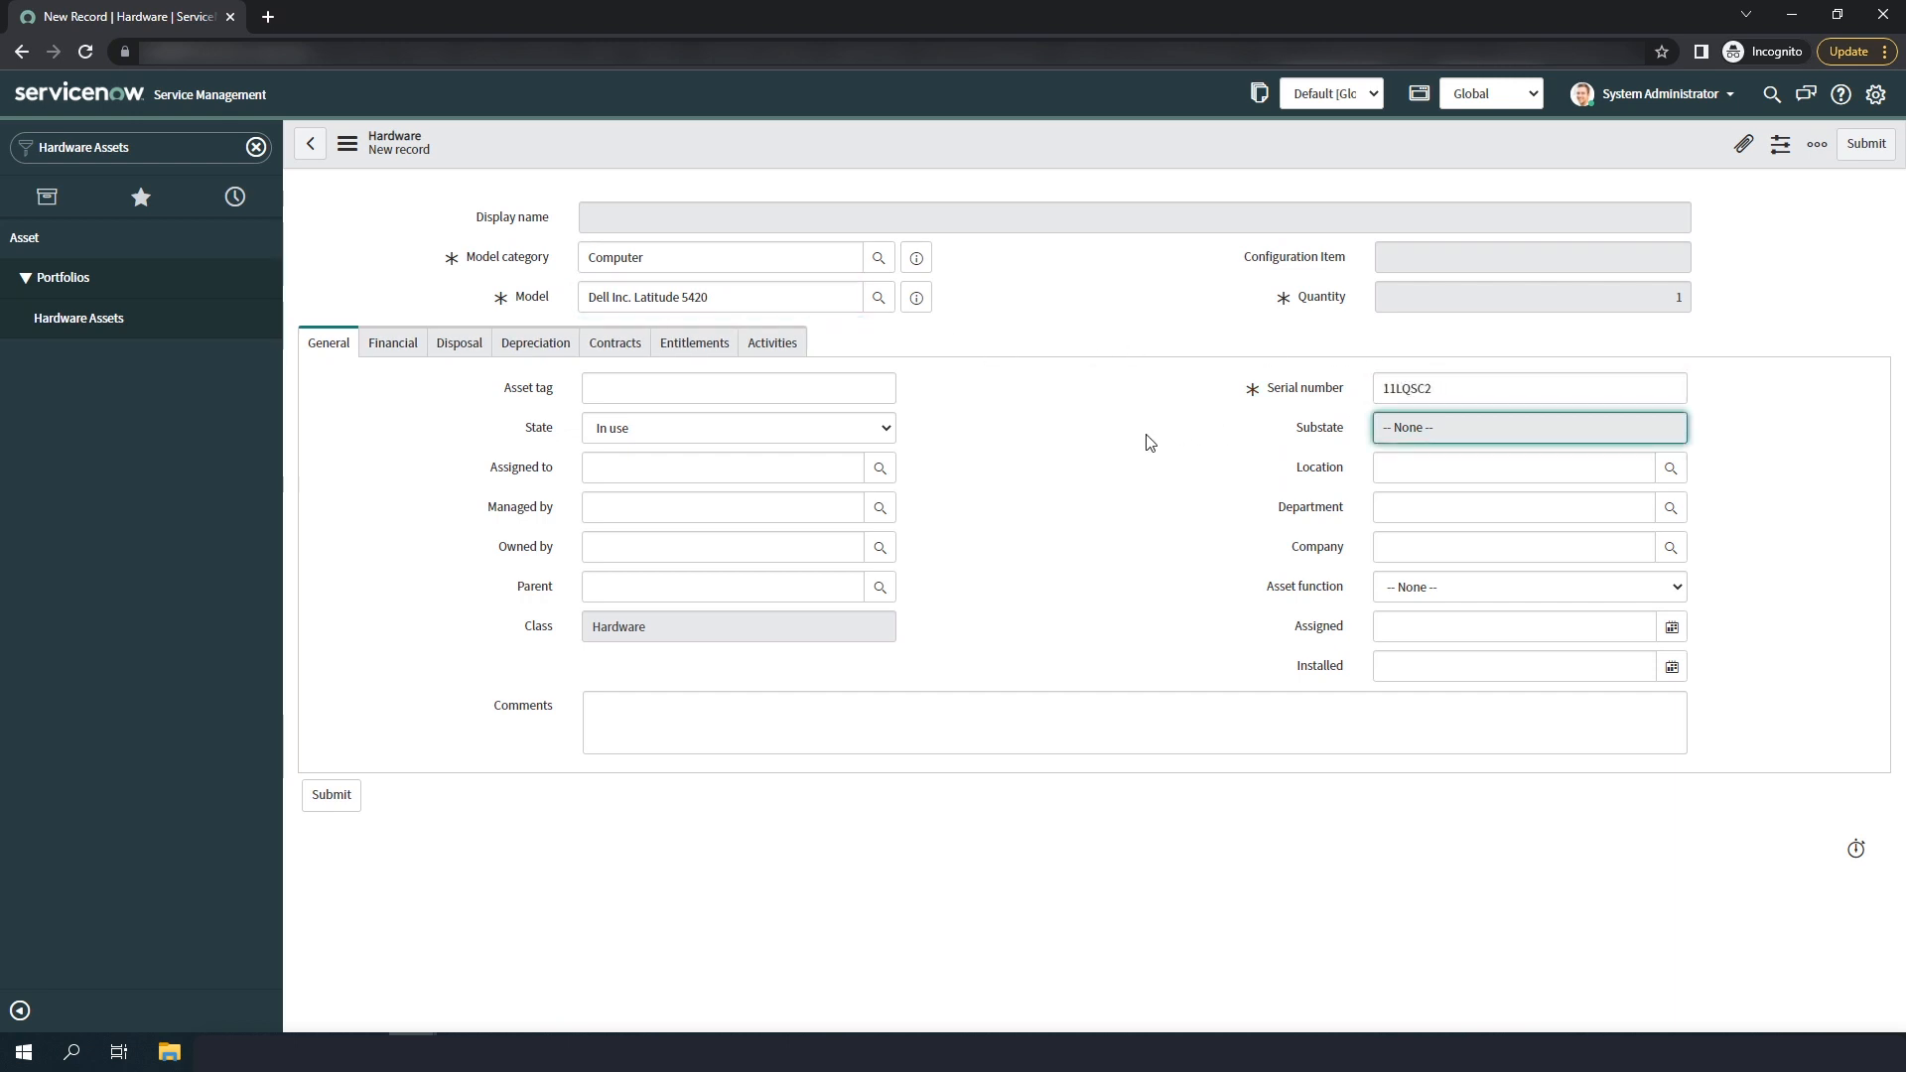
pyautogui.click(1815, 143)
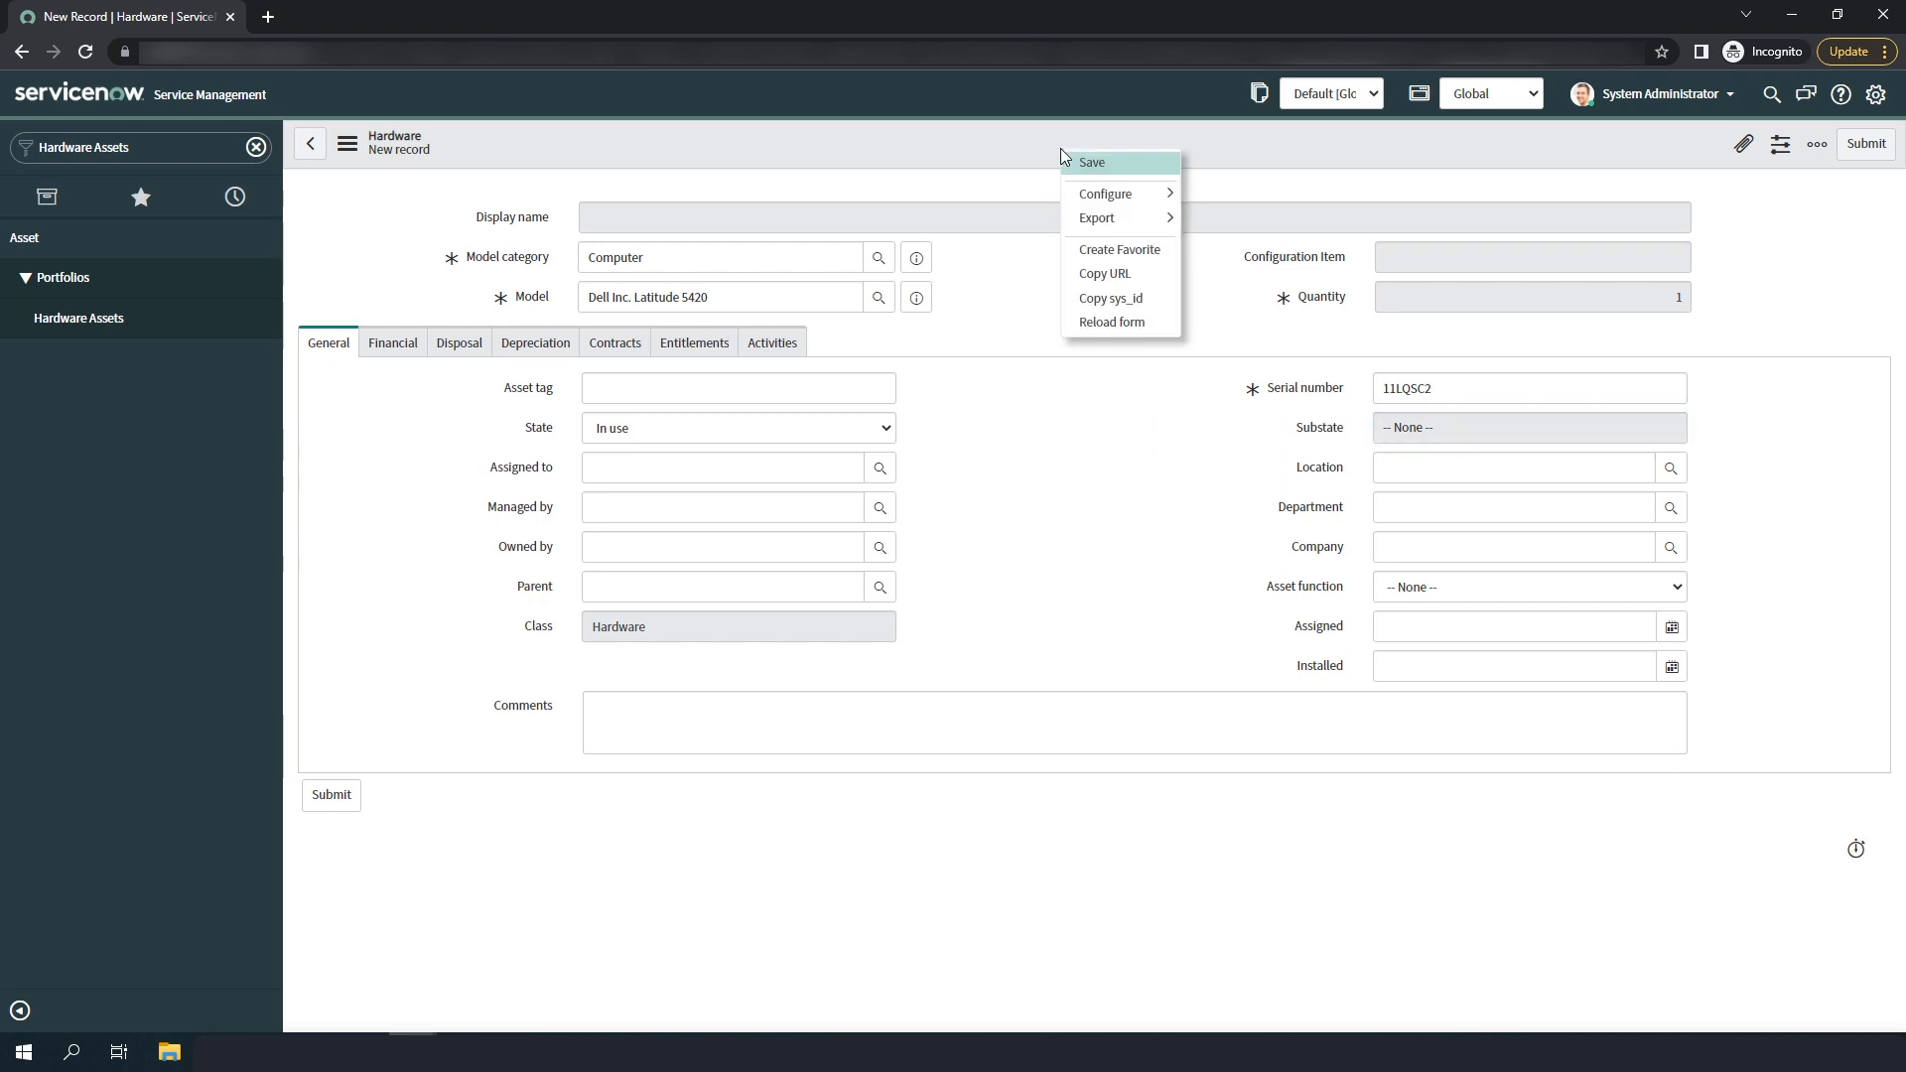
# Save the Latitude 5420 asset so configuration item 11LQSC2 - Latitude 5420 is linked
pyautogui.click(1088, 162)
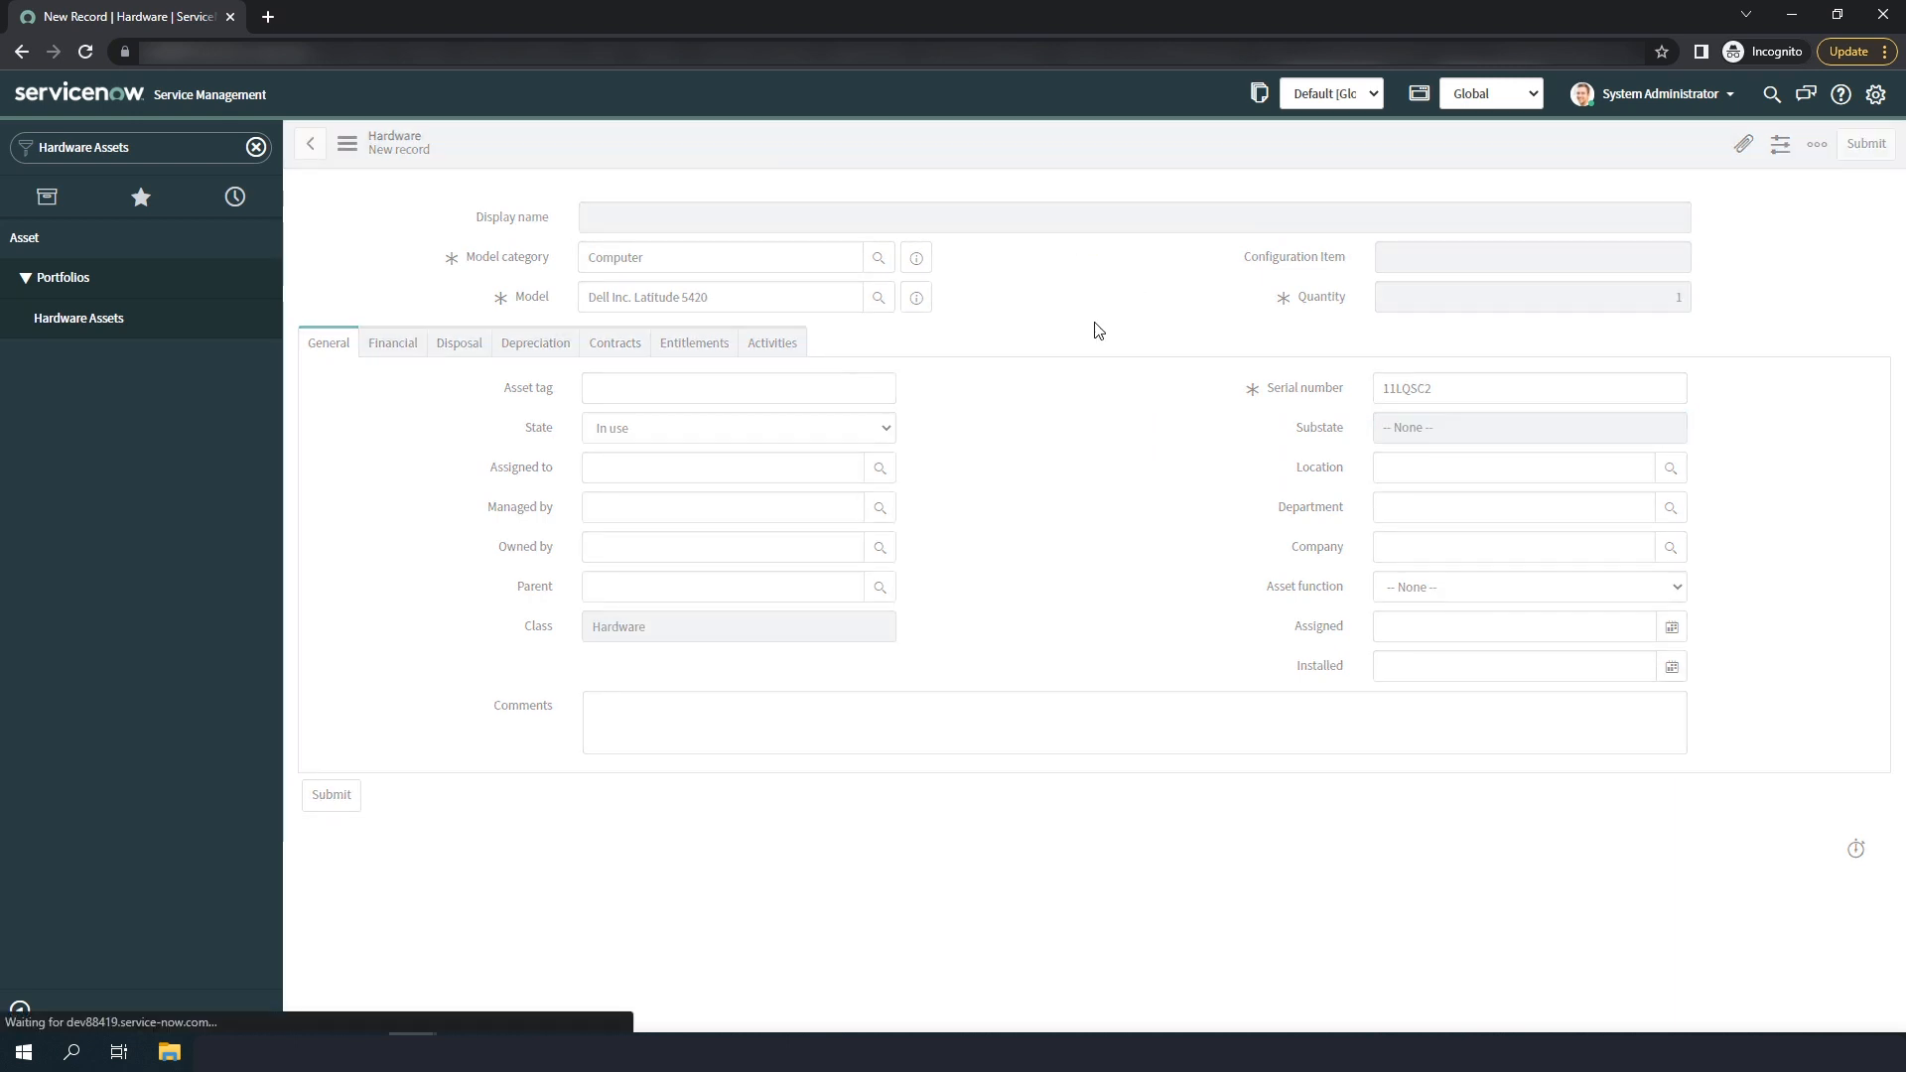
pyautogui.click(330, 795)
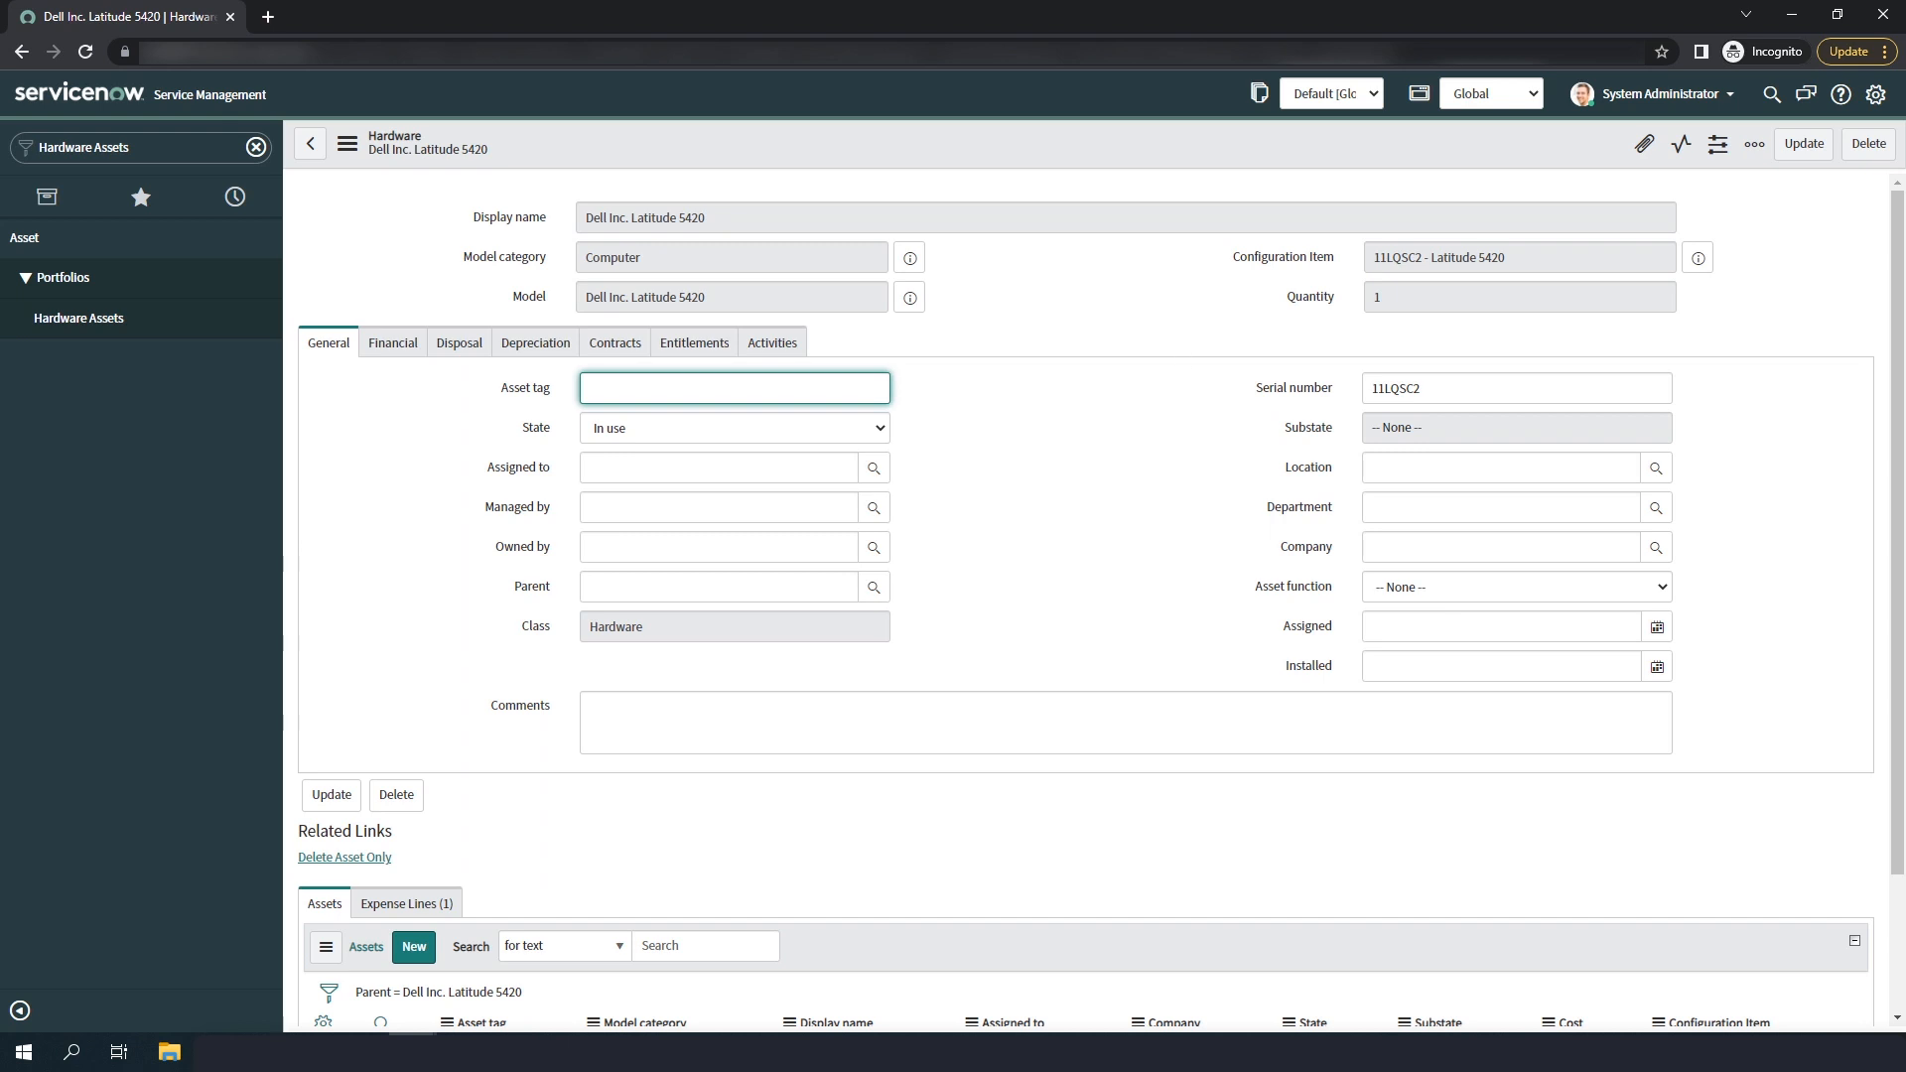
pyautogui.moveTo(1103, 456)
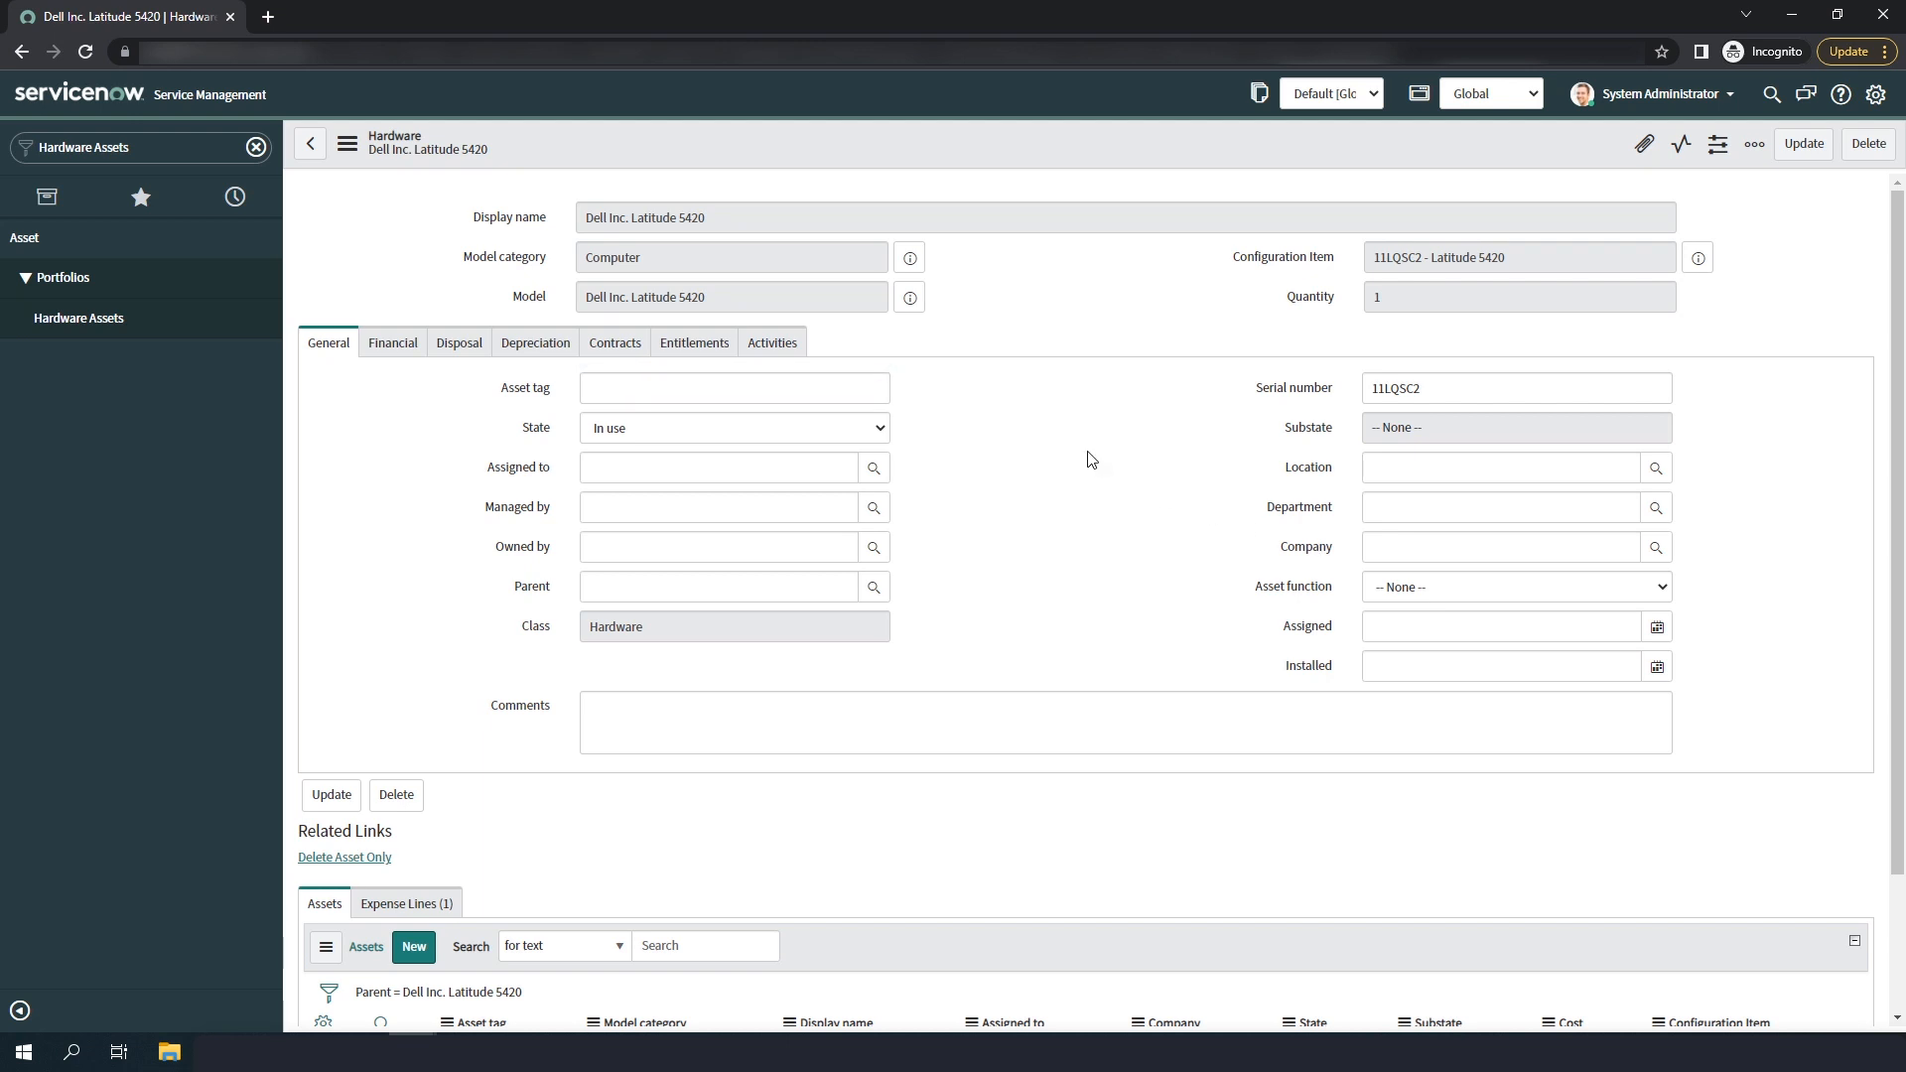
# Show the asset's Contracts details listing three covered services including Extended Battery Service
pyautogui.click(613, 343)
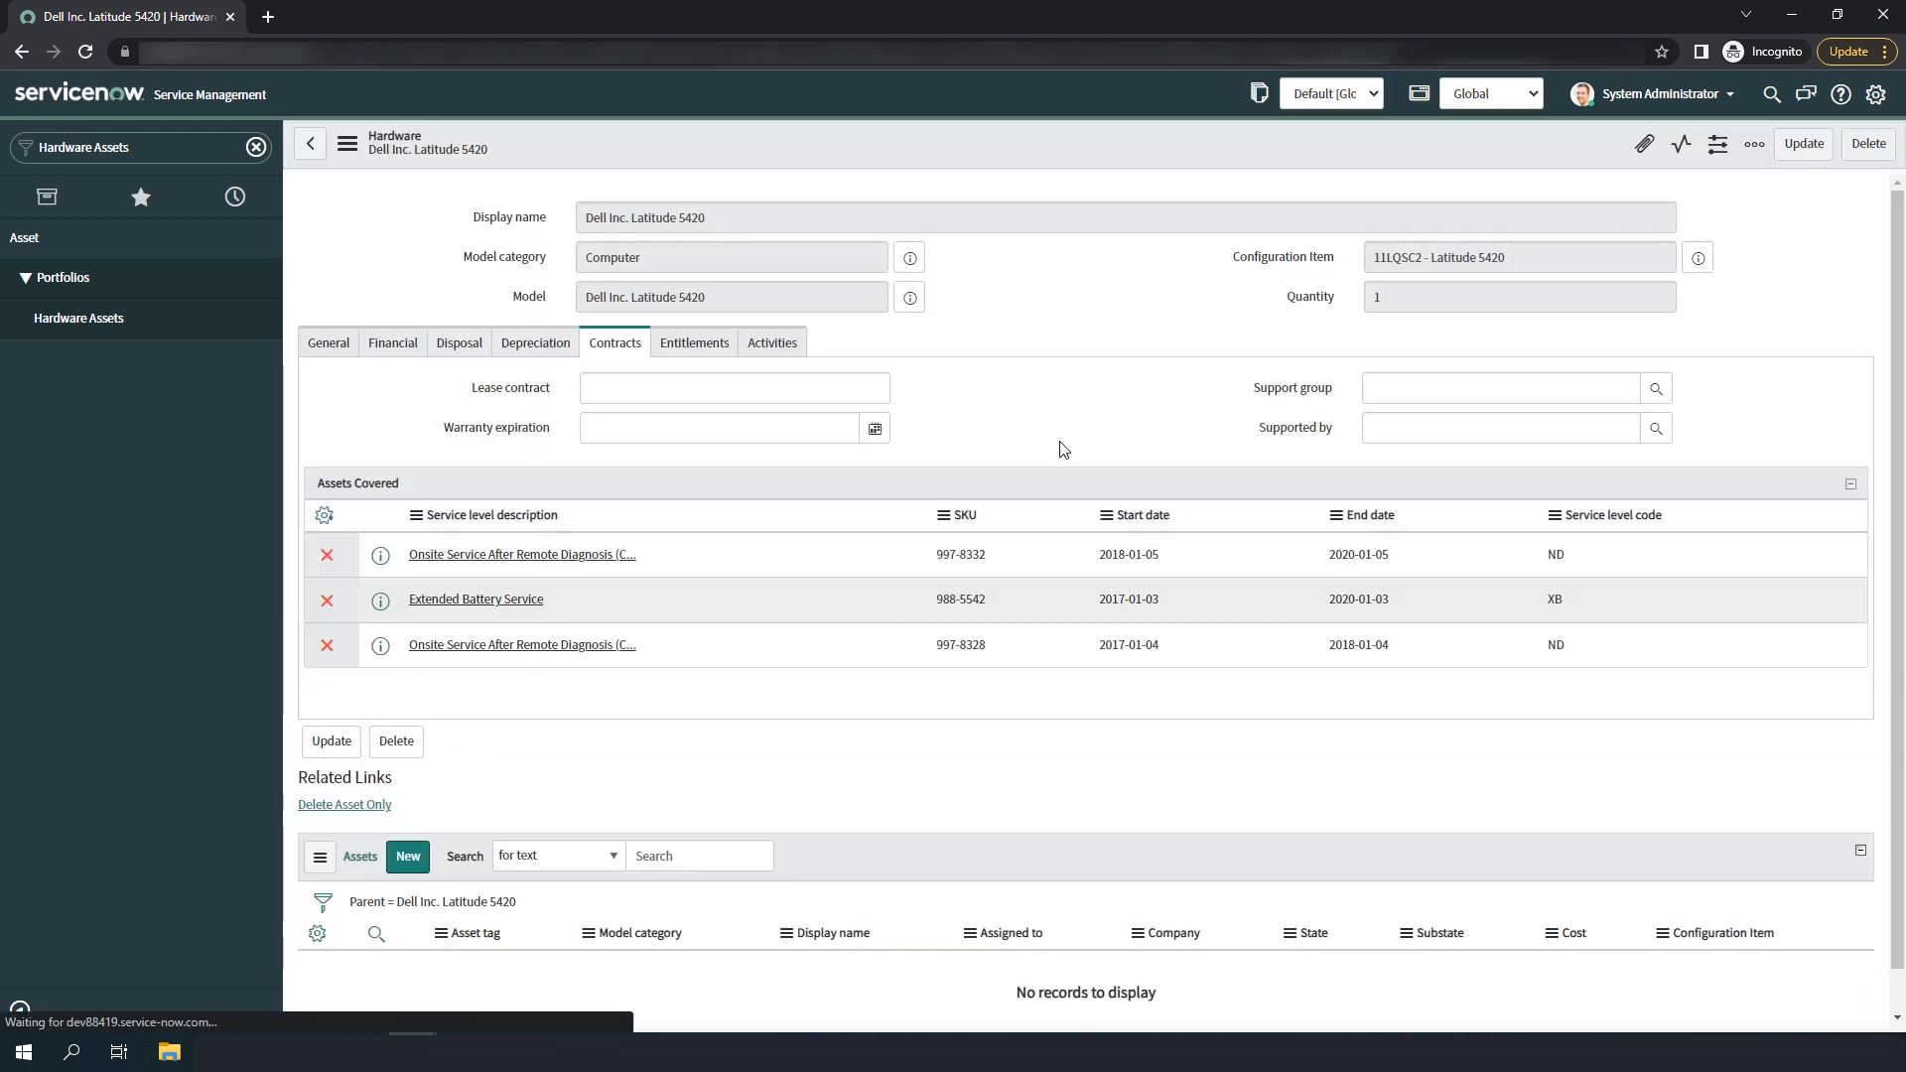
pyautogui.click(735, 388)
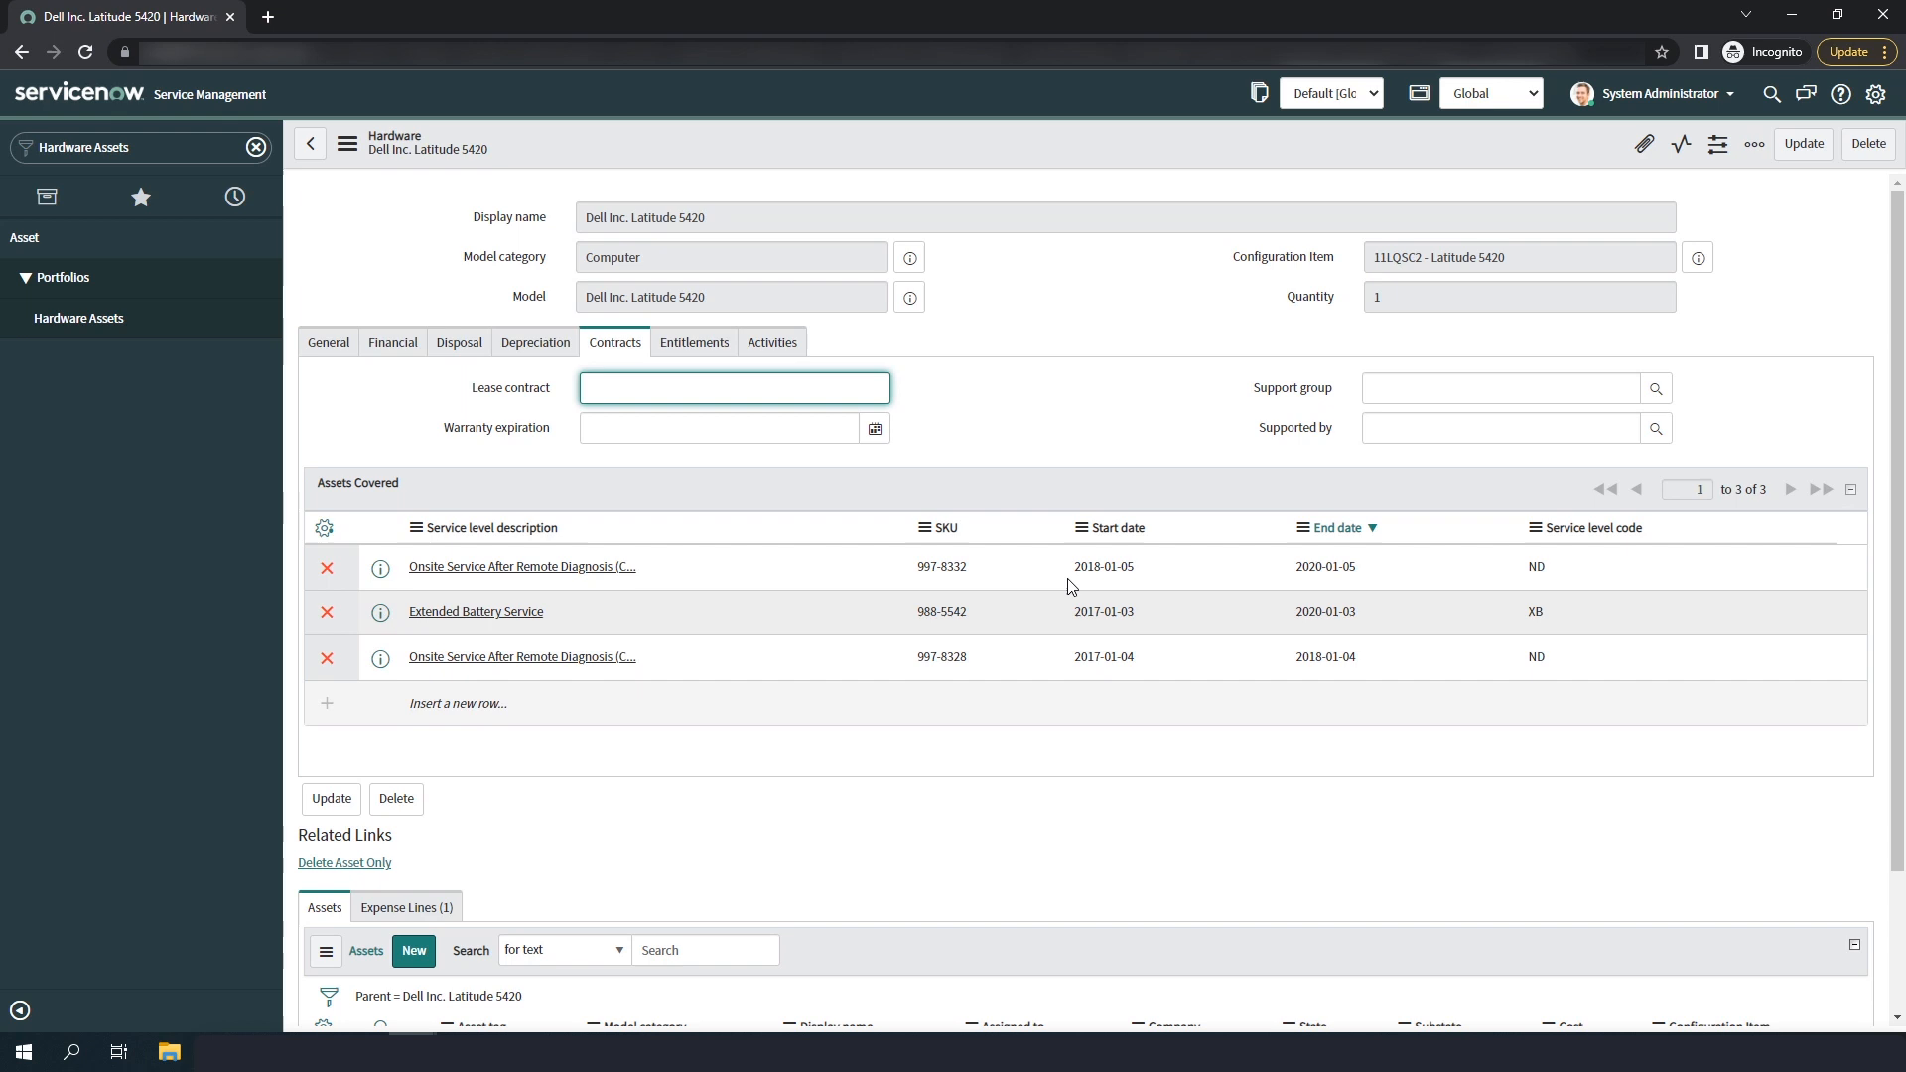
pyautogui.click(1041, 481)
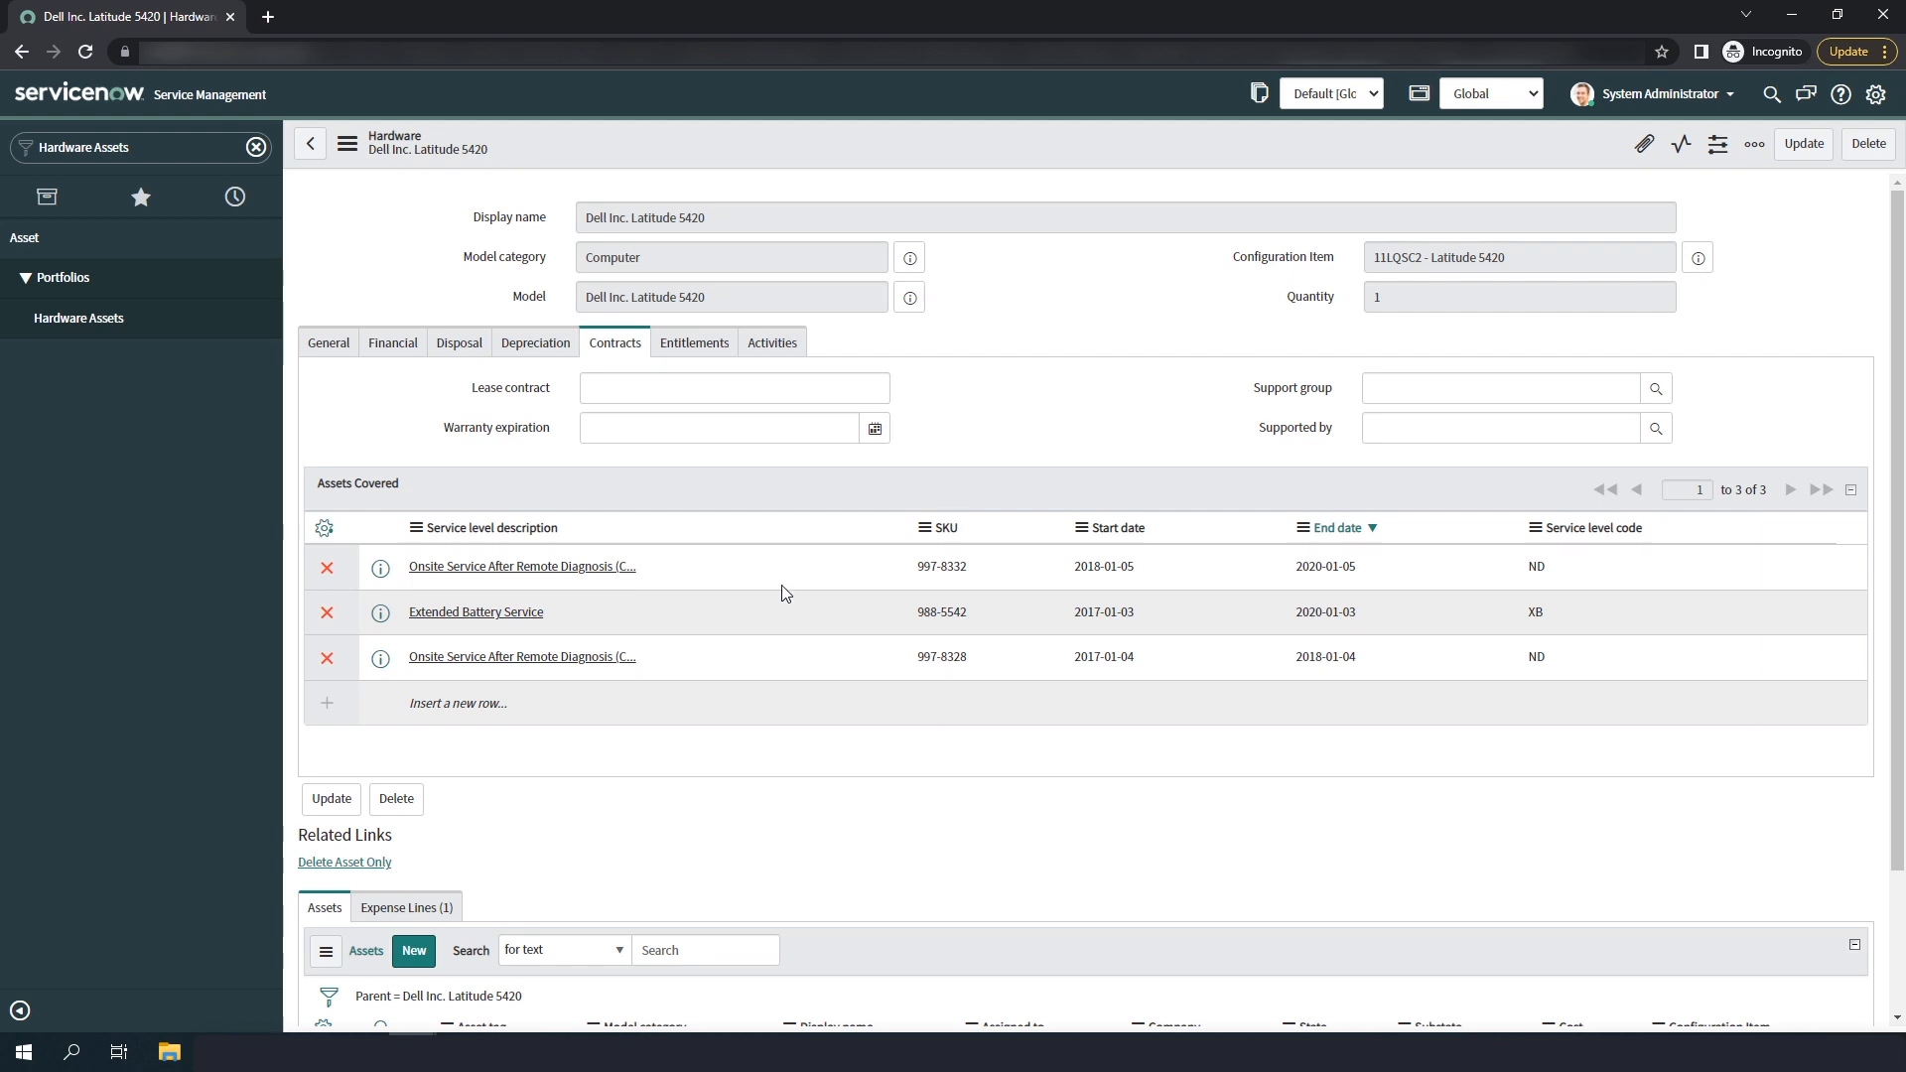
pyautogui.moveTo(944, 543)
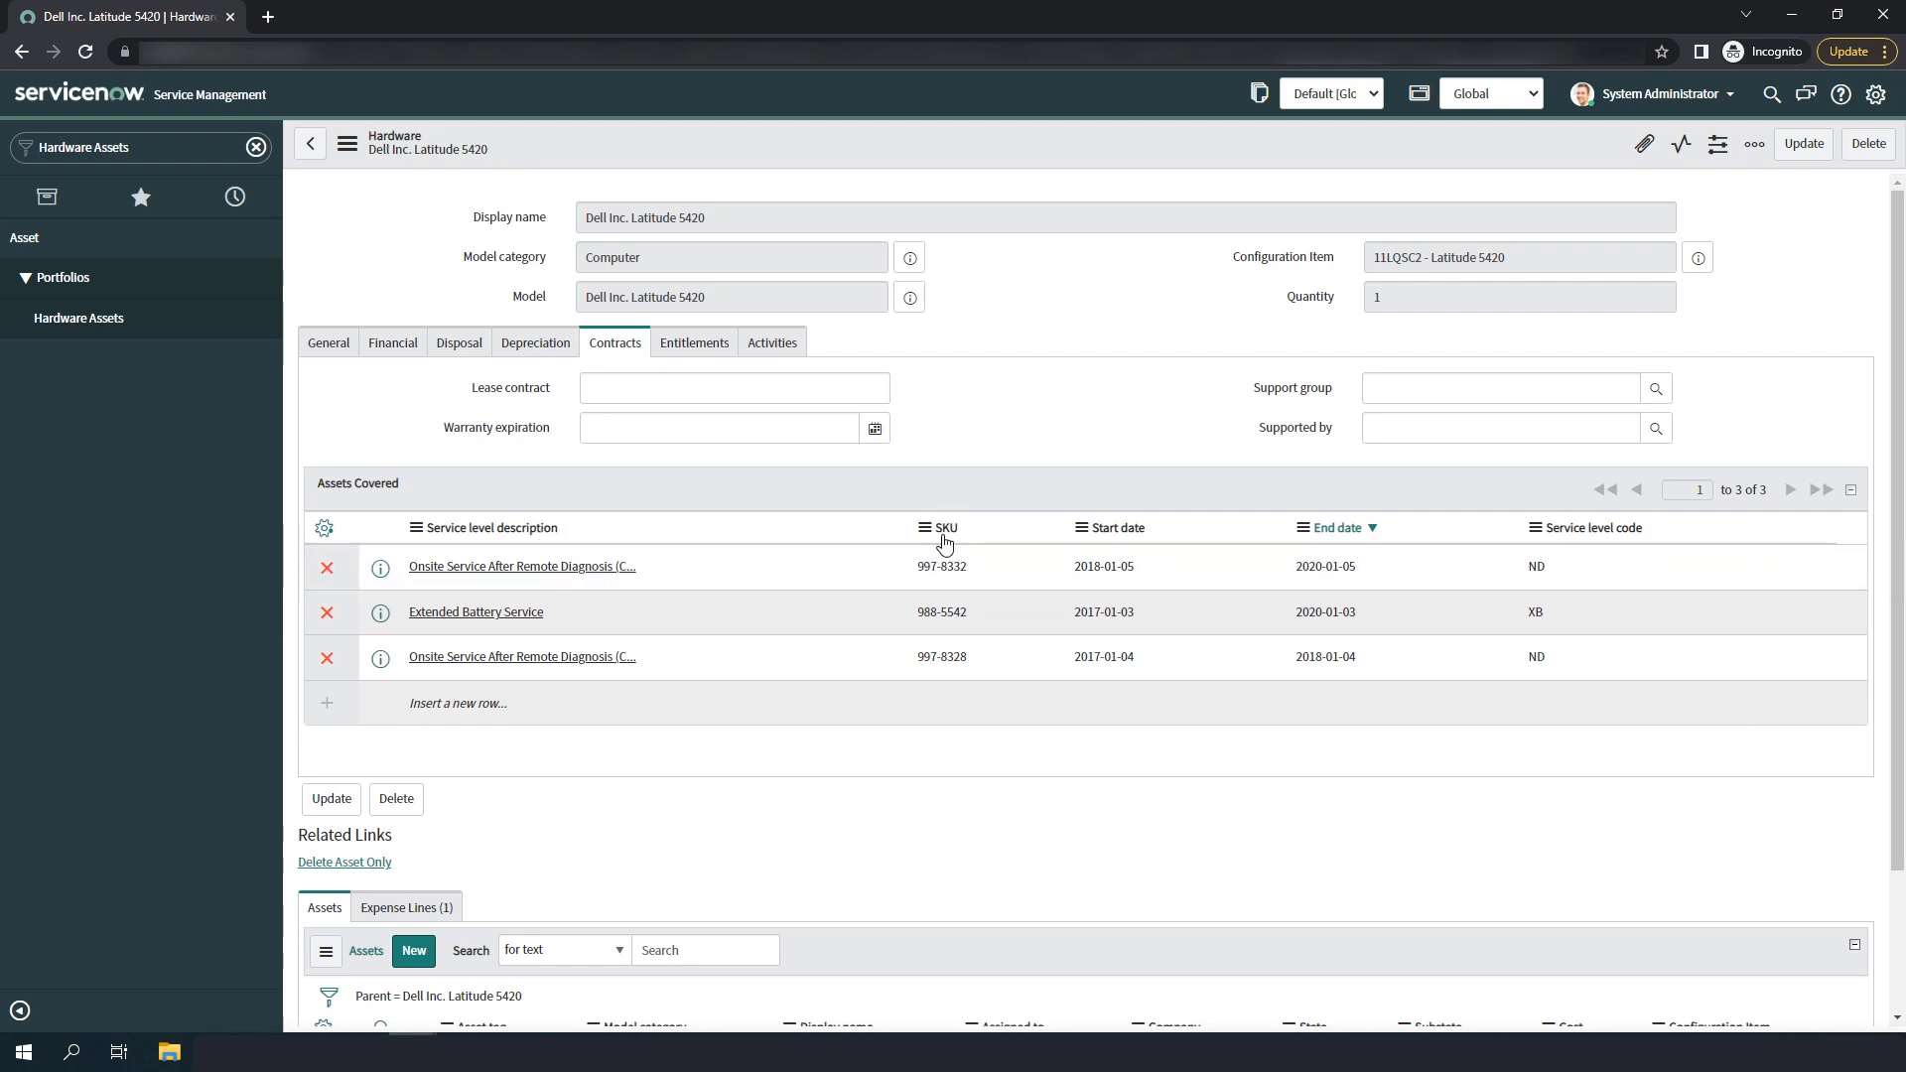
pyautogui.moveTo(1137, 537)
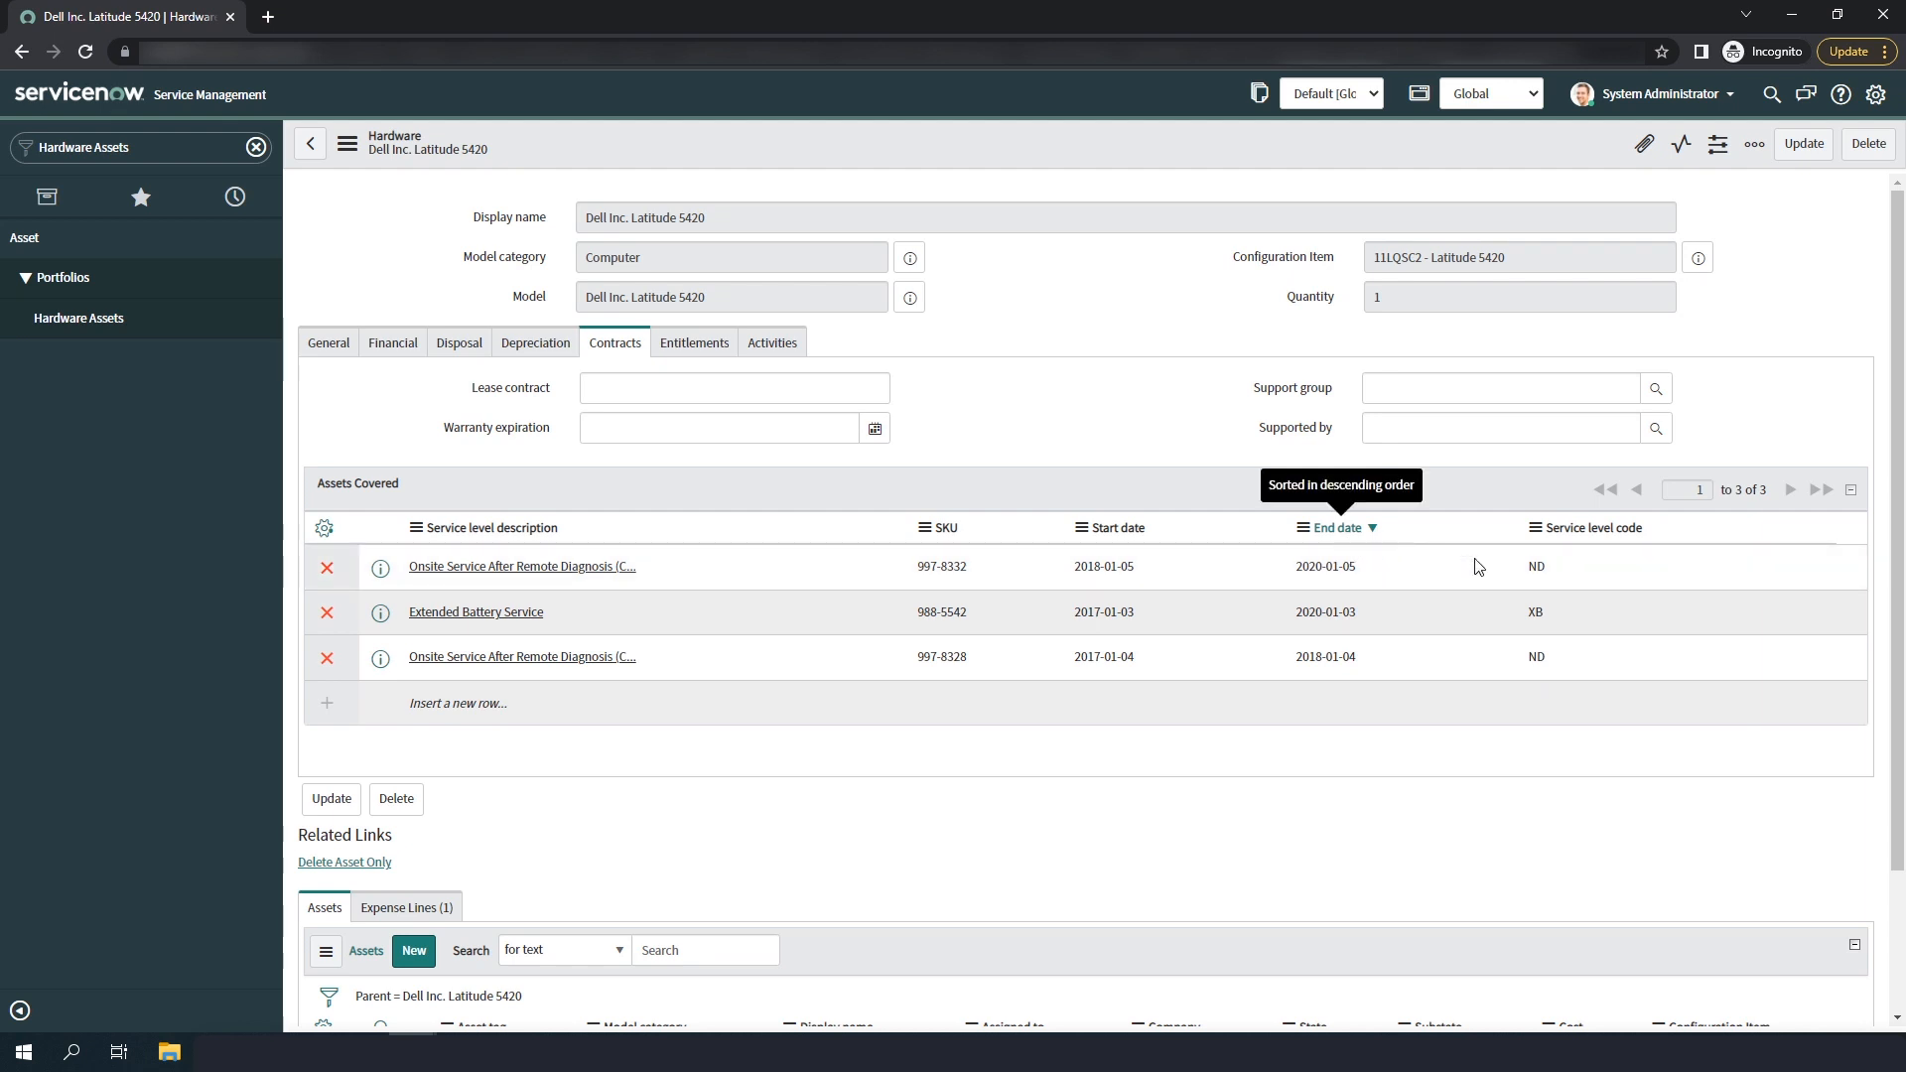
pyautogui.moveTo(1607, 539)
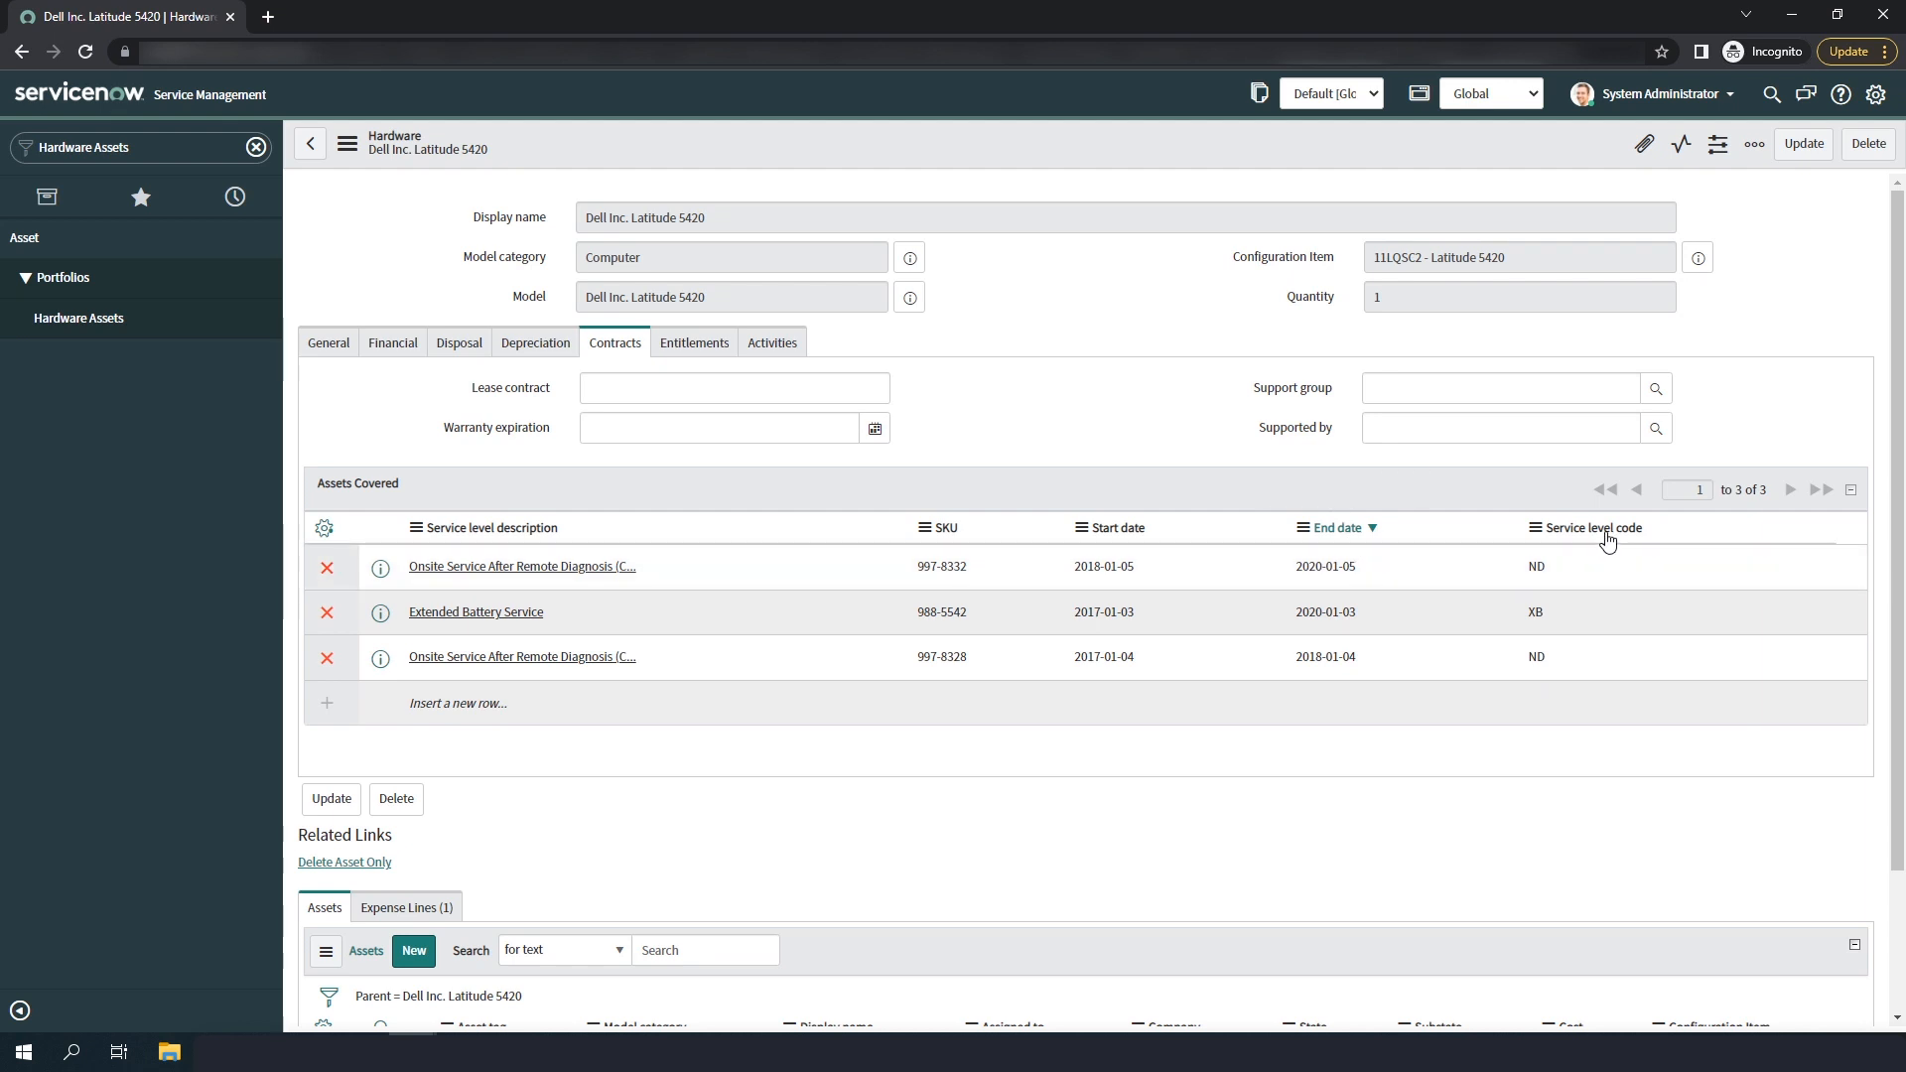